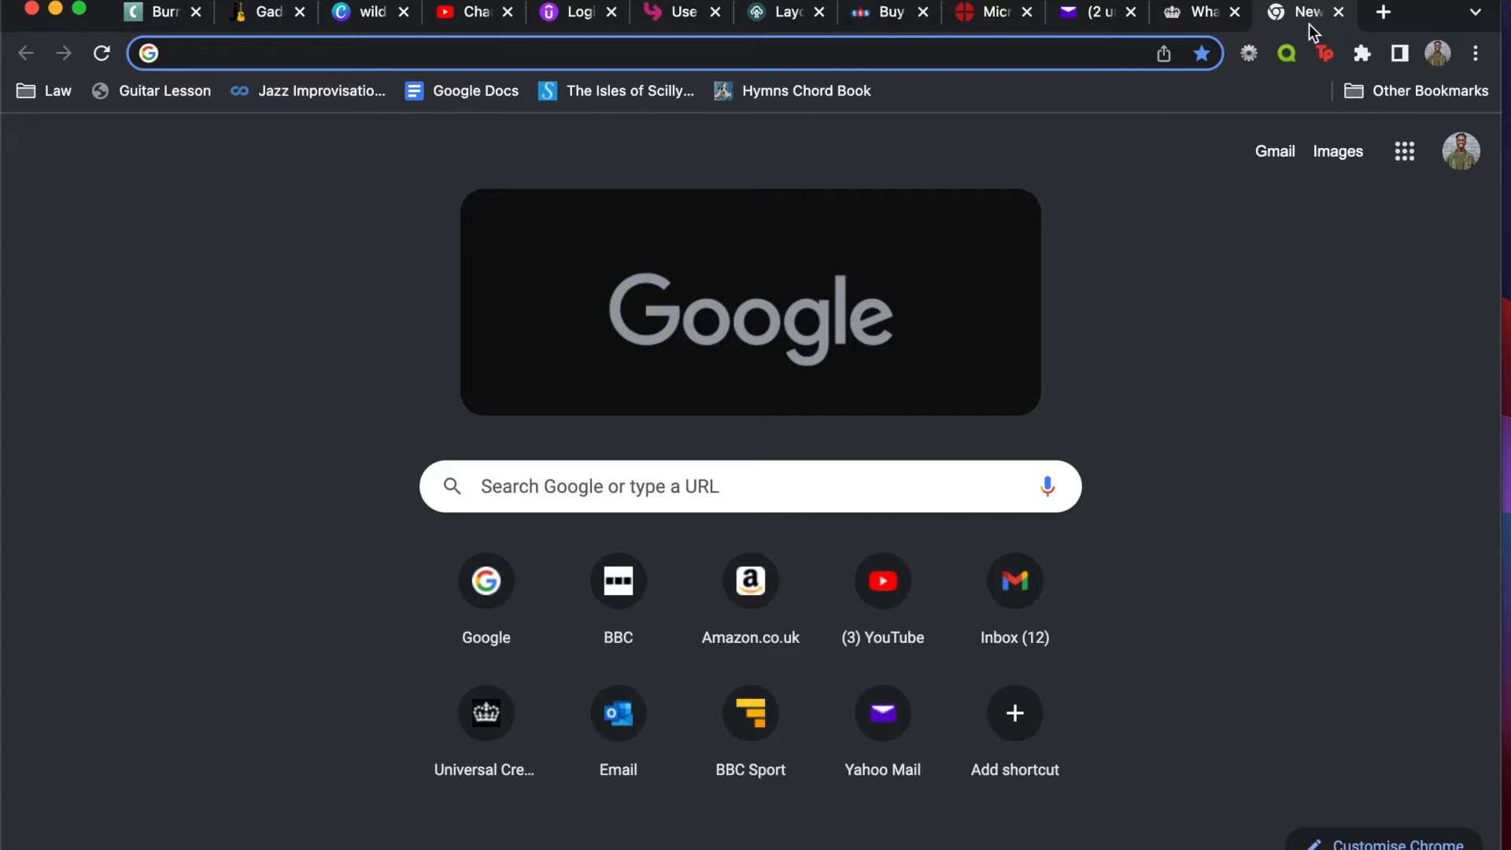
mouse_move(1163, 63)
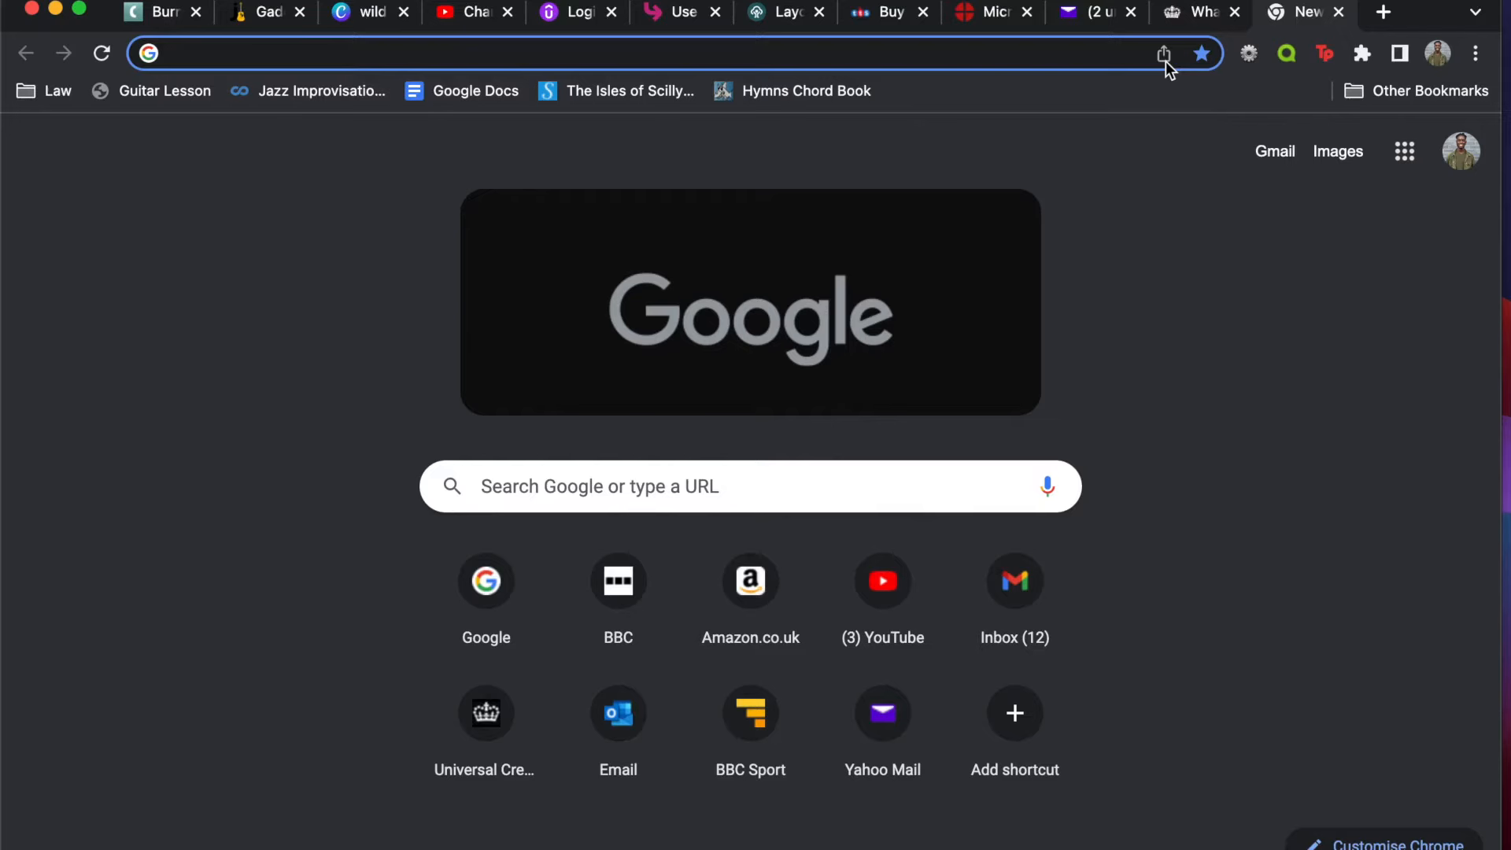
mouse_move(1134, 123)
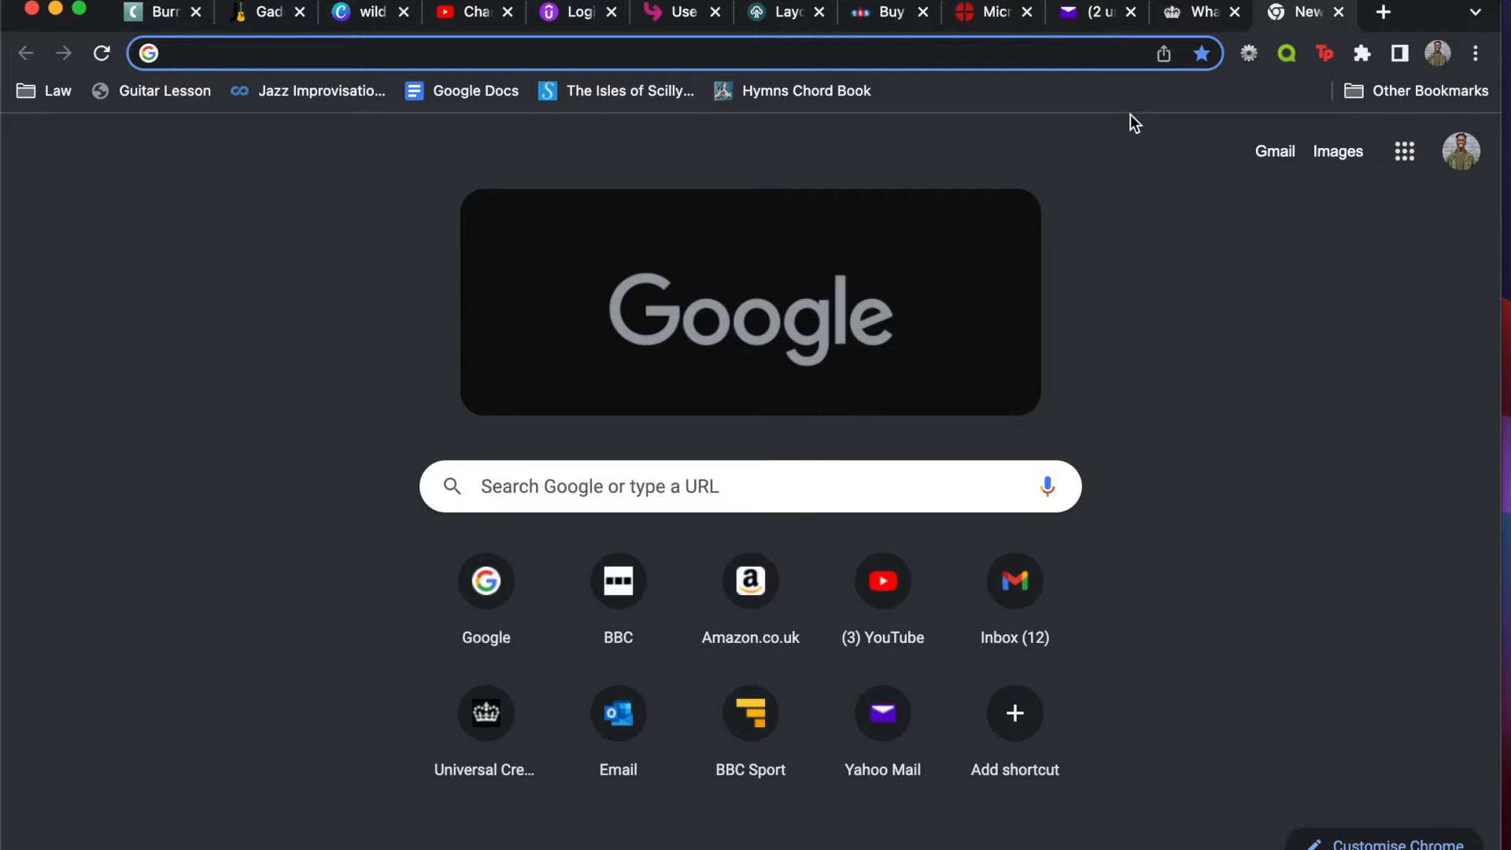
mouse_move(1113, 83)
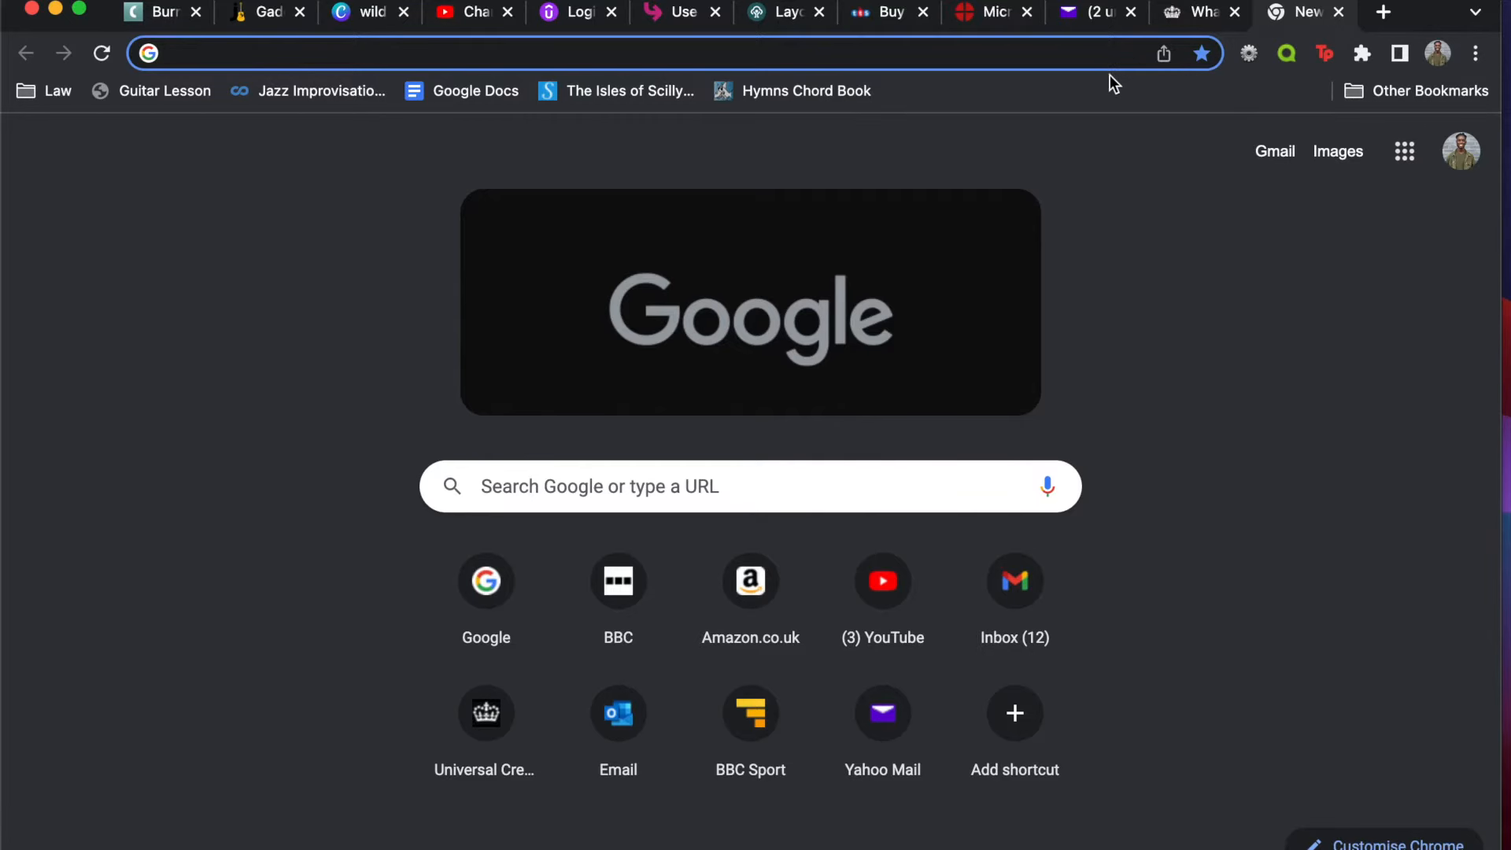
- Switch to the tab holding the starred UK visa application email
left_click(1094, 13)
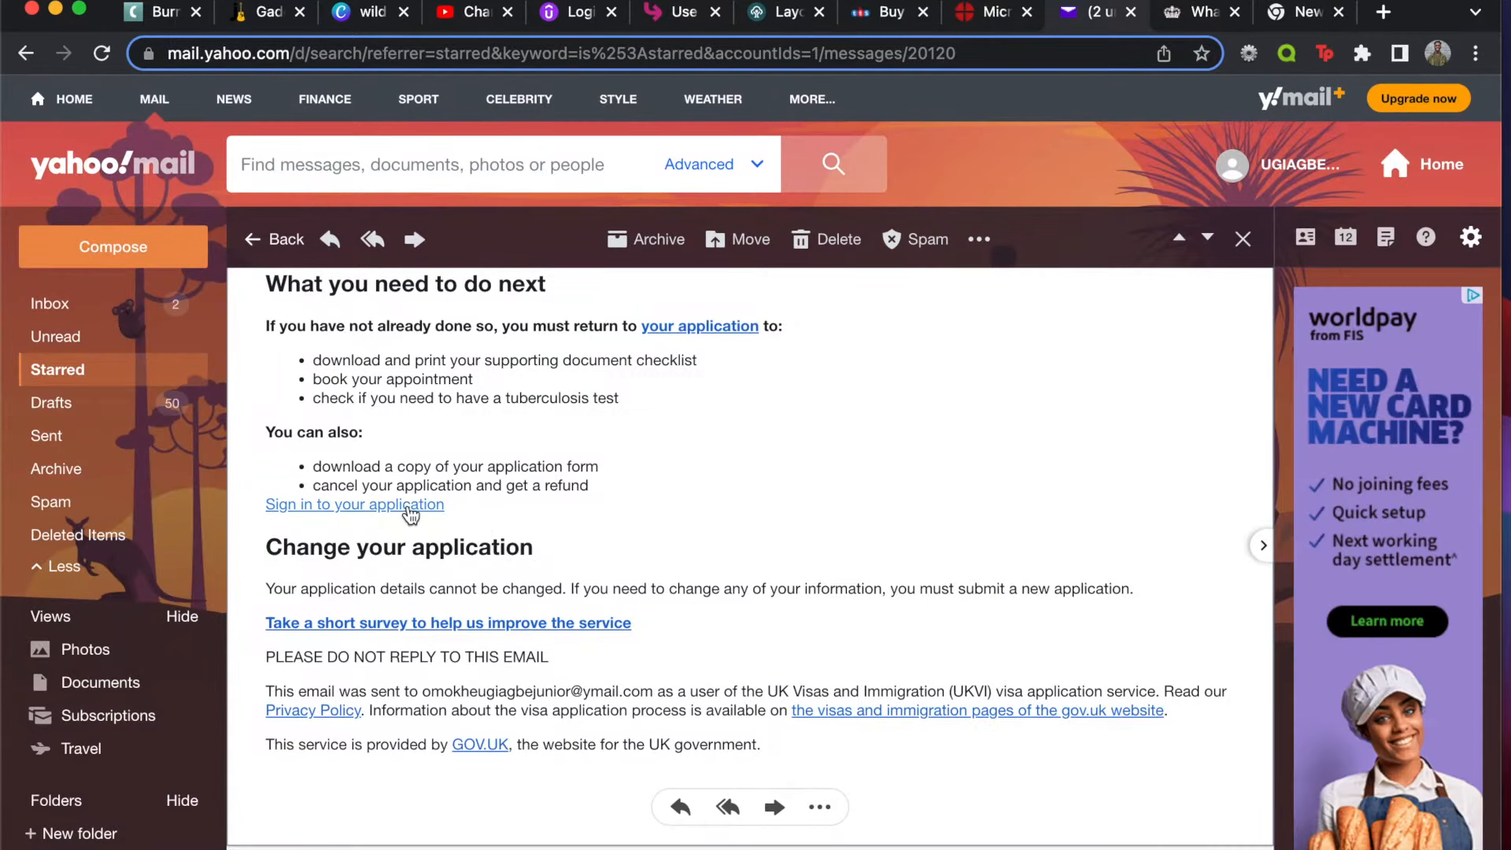
mouse_move(371, 521)
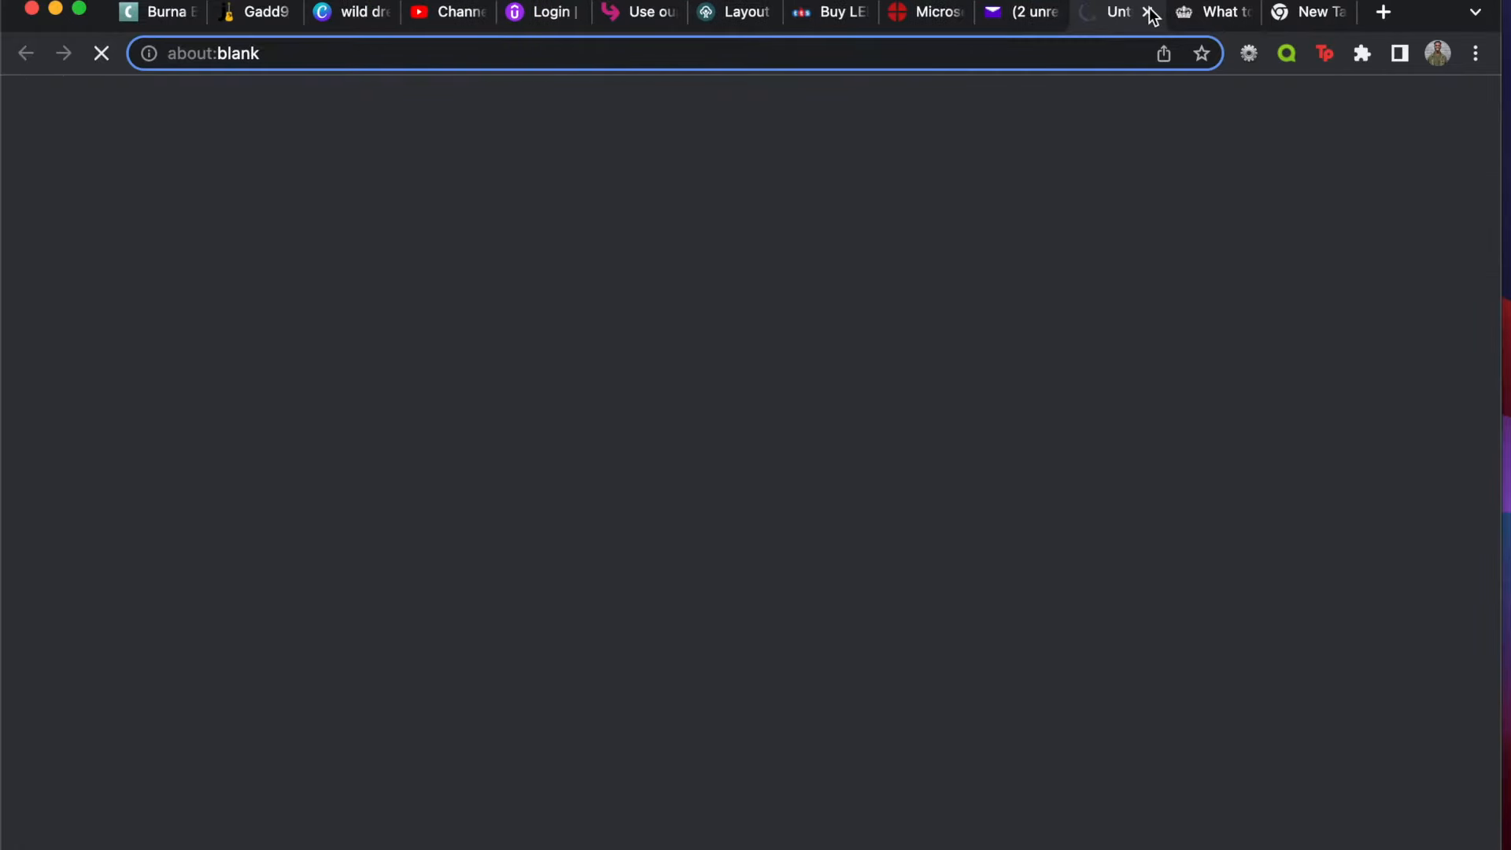
- Choose 'Provide documents and biometrics' and continue to the commercial partner's website
left_click(1108, 11)
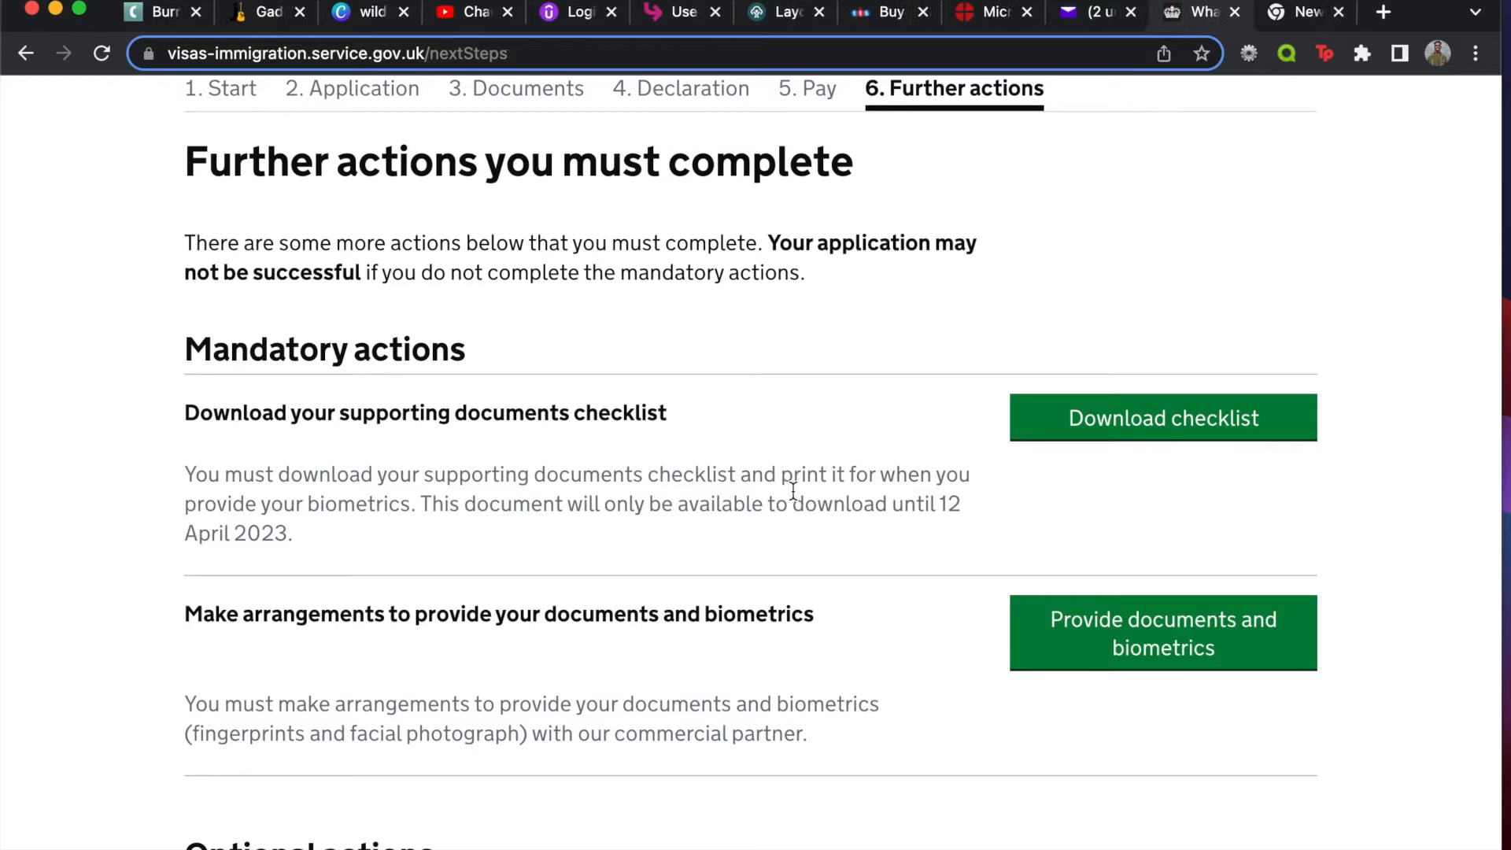
mouse_move(347, 617)
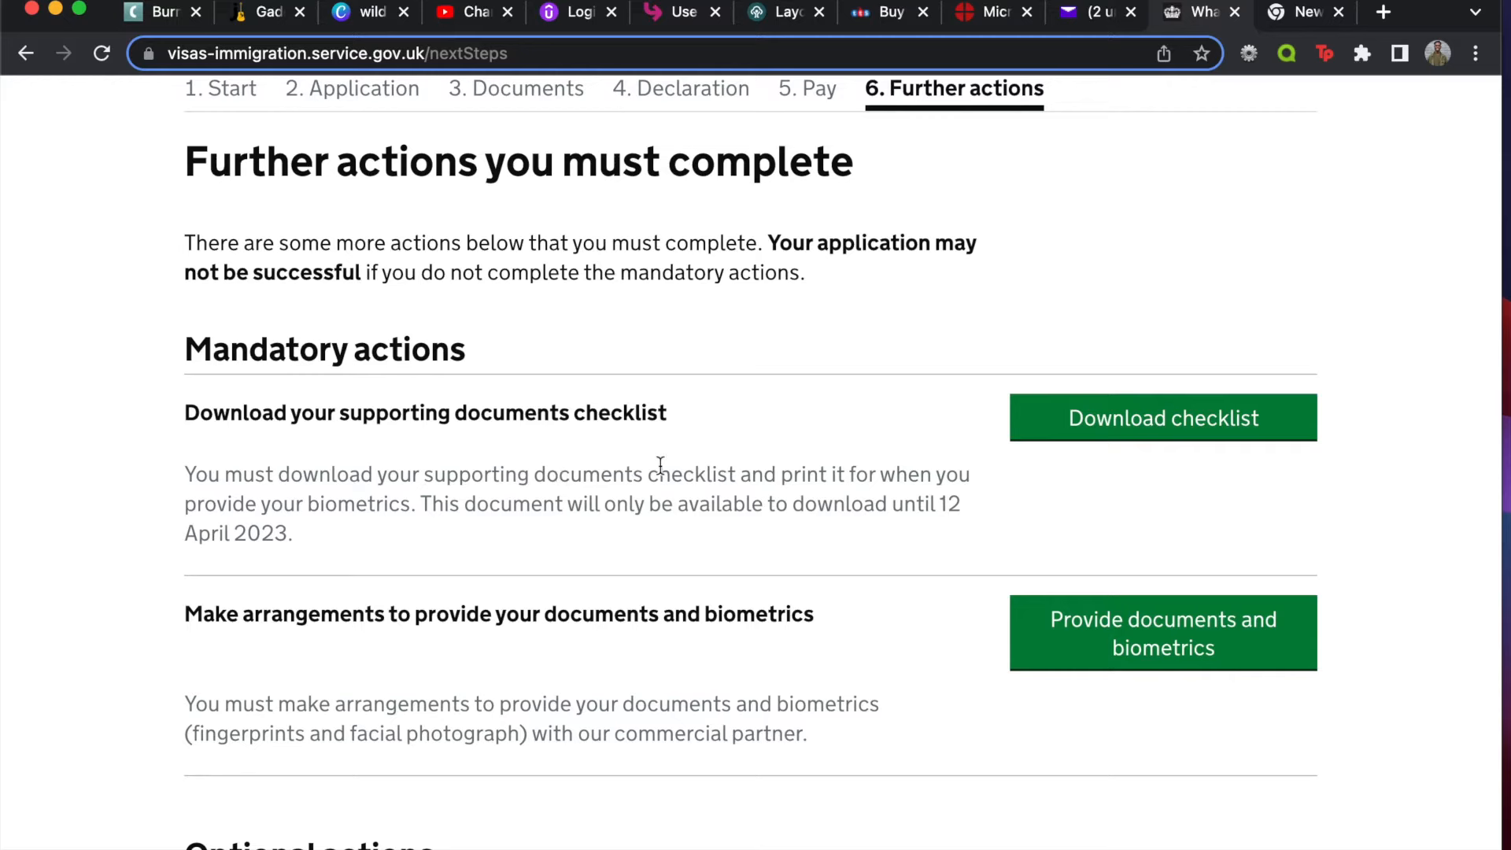
mouse_move(968, 692)
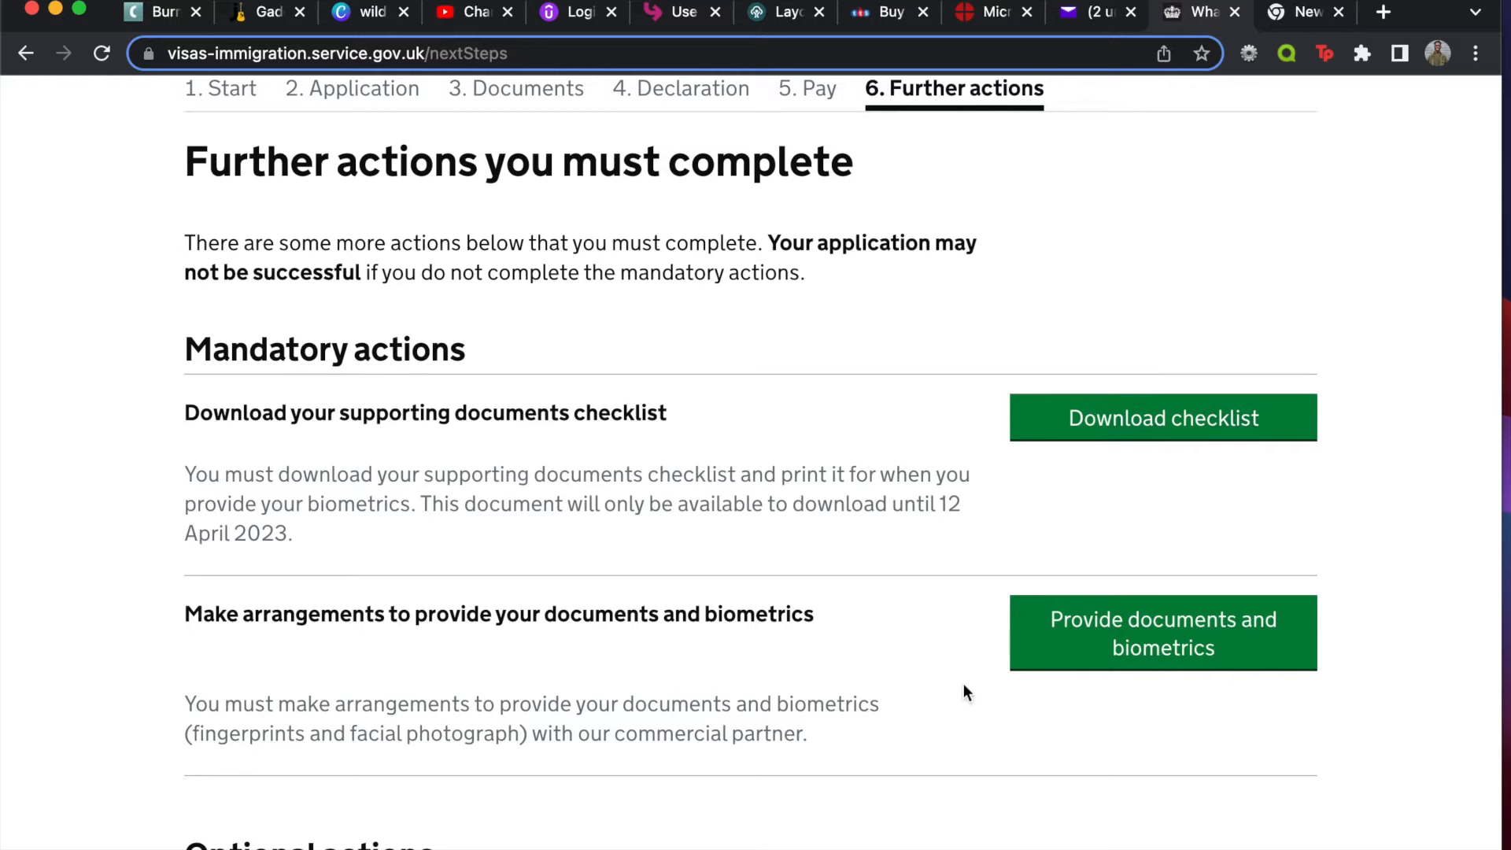
mouse_move(933, 634)
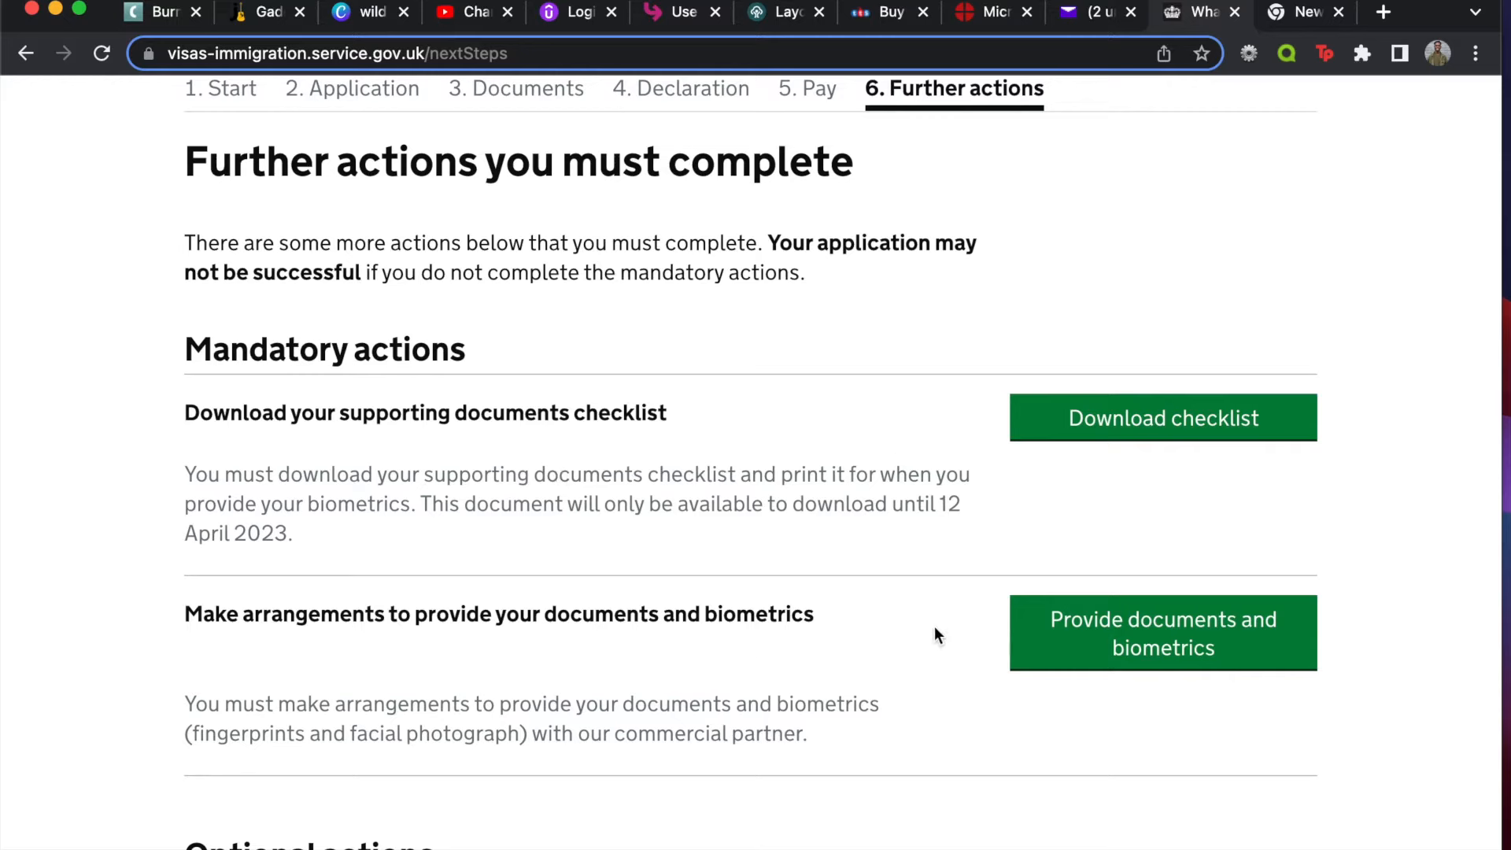
mouse_move(1075, 635)
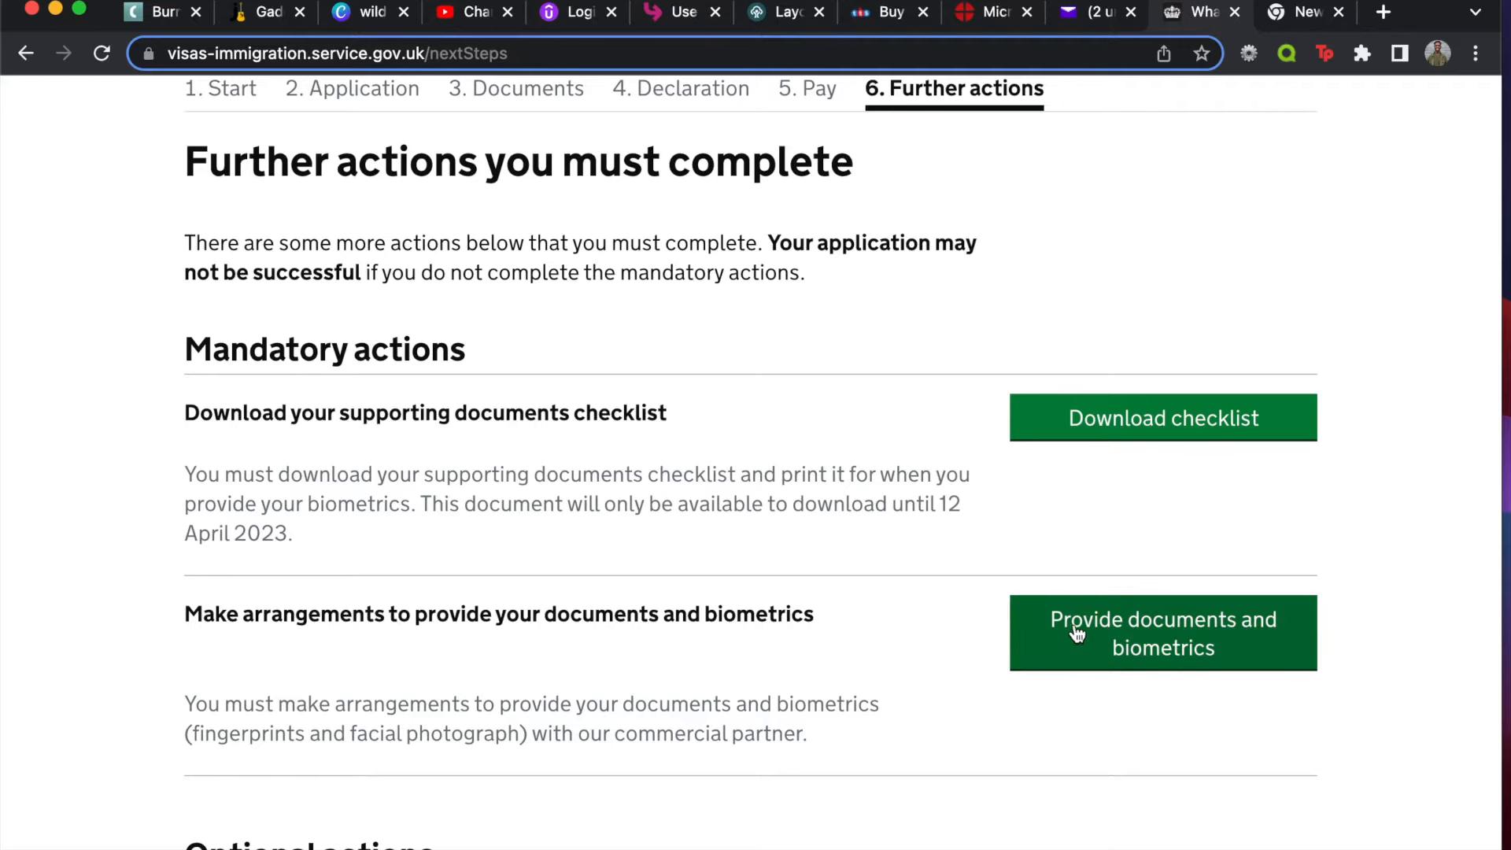
left_click(1161, 633)
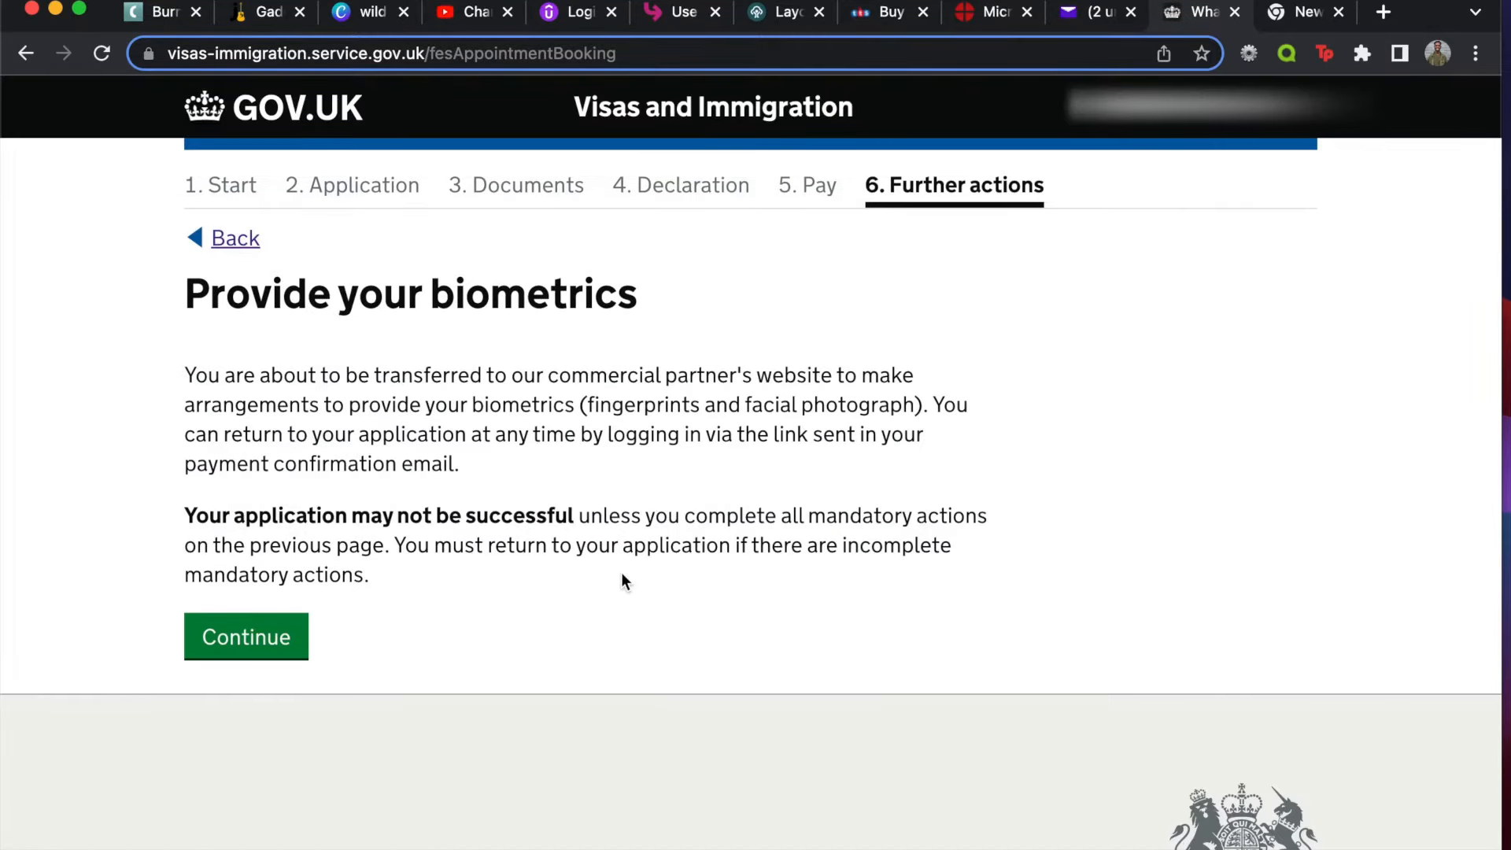
scroll("down", 3)
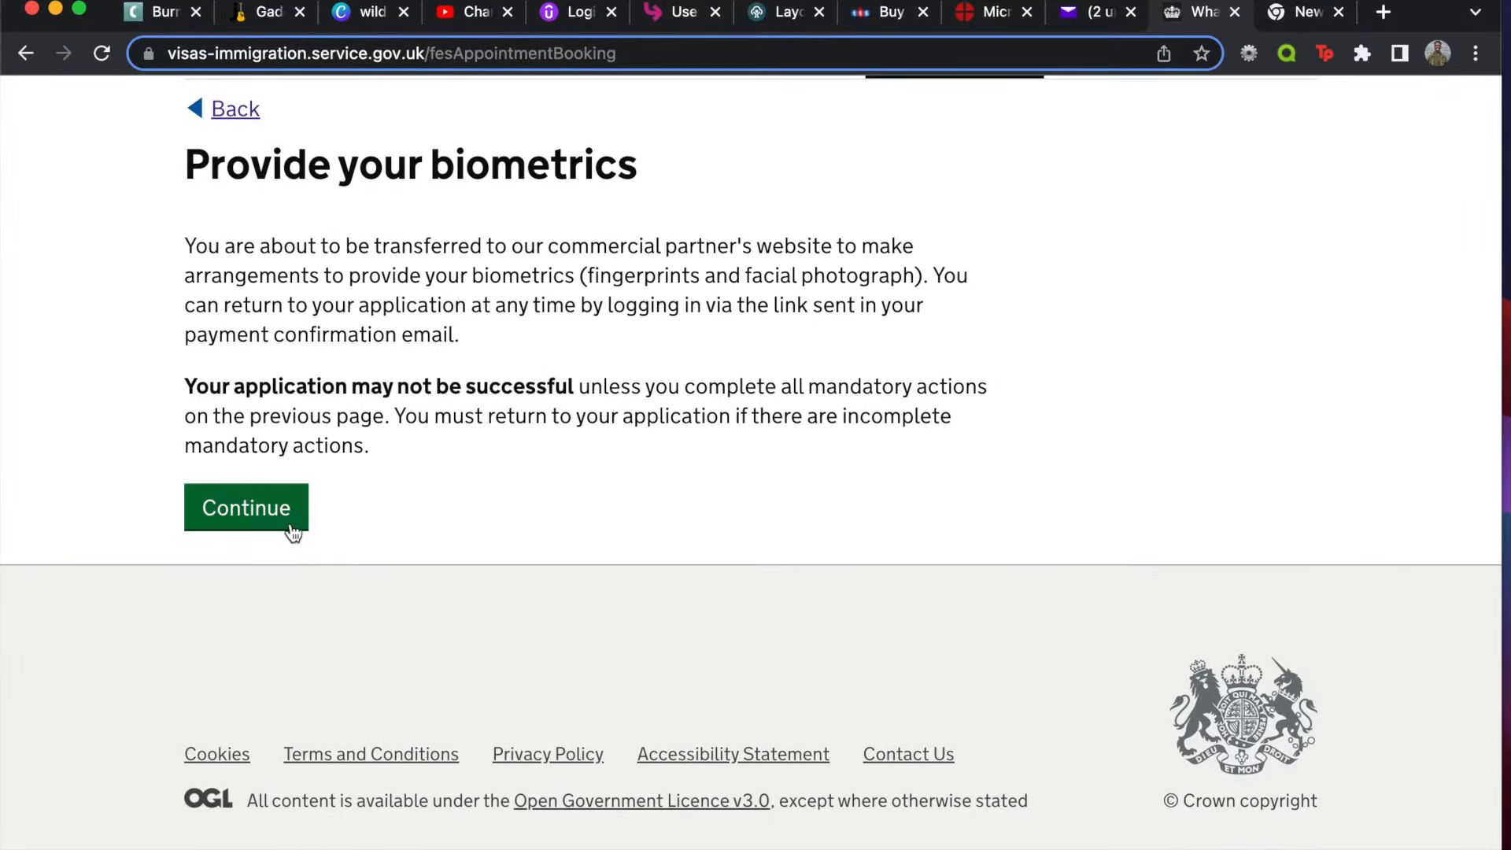
left_click(245, 509)
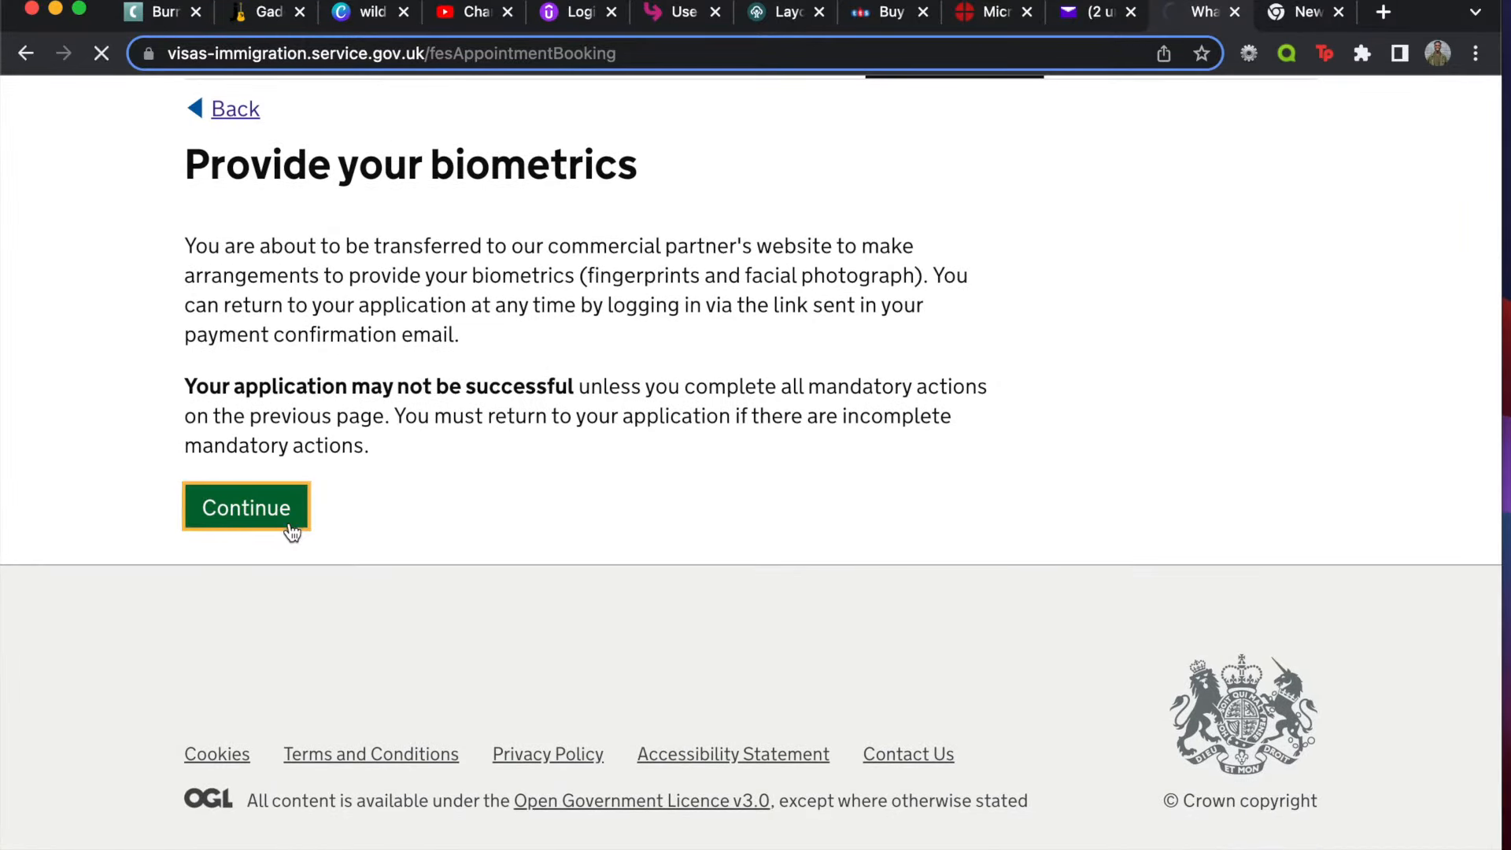
- Load My Application showing the Thursday 15 September 09:30 appointment and dismiss the cookie notice
left_click(246, 507)
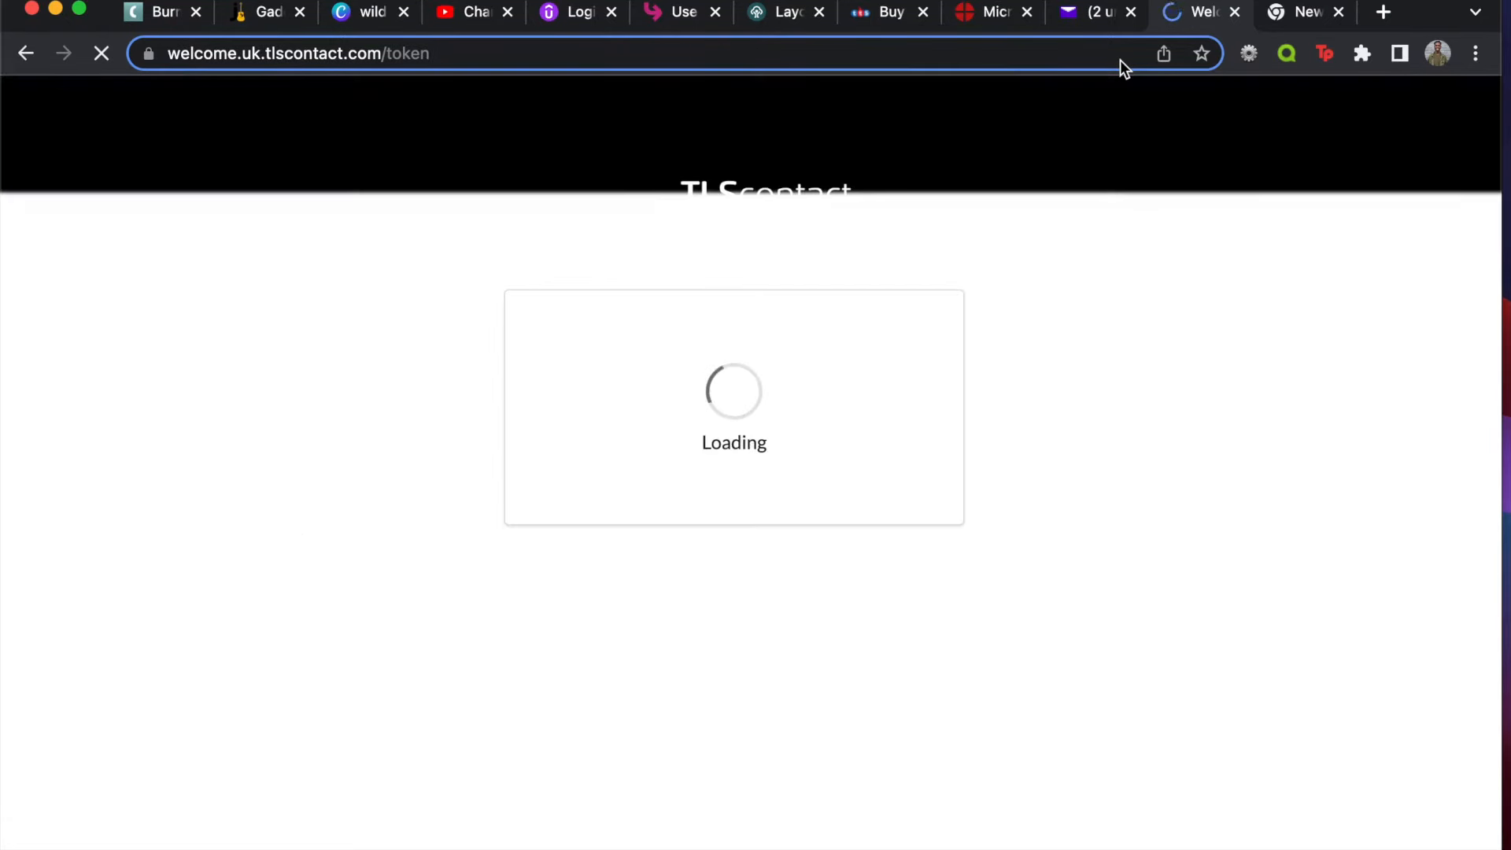
mouse_move(928, 371)
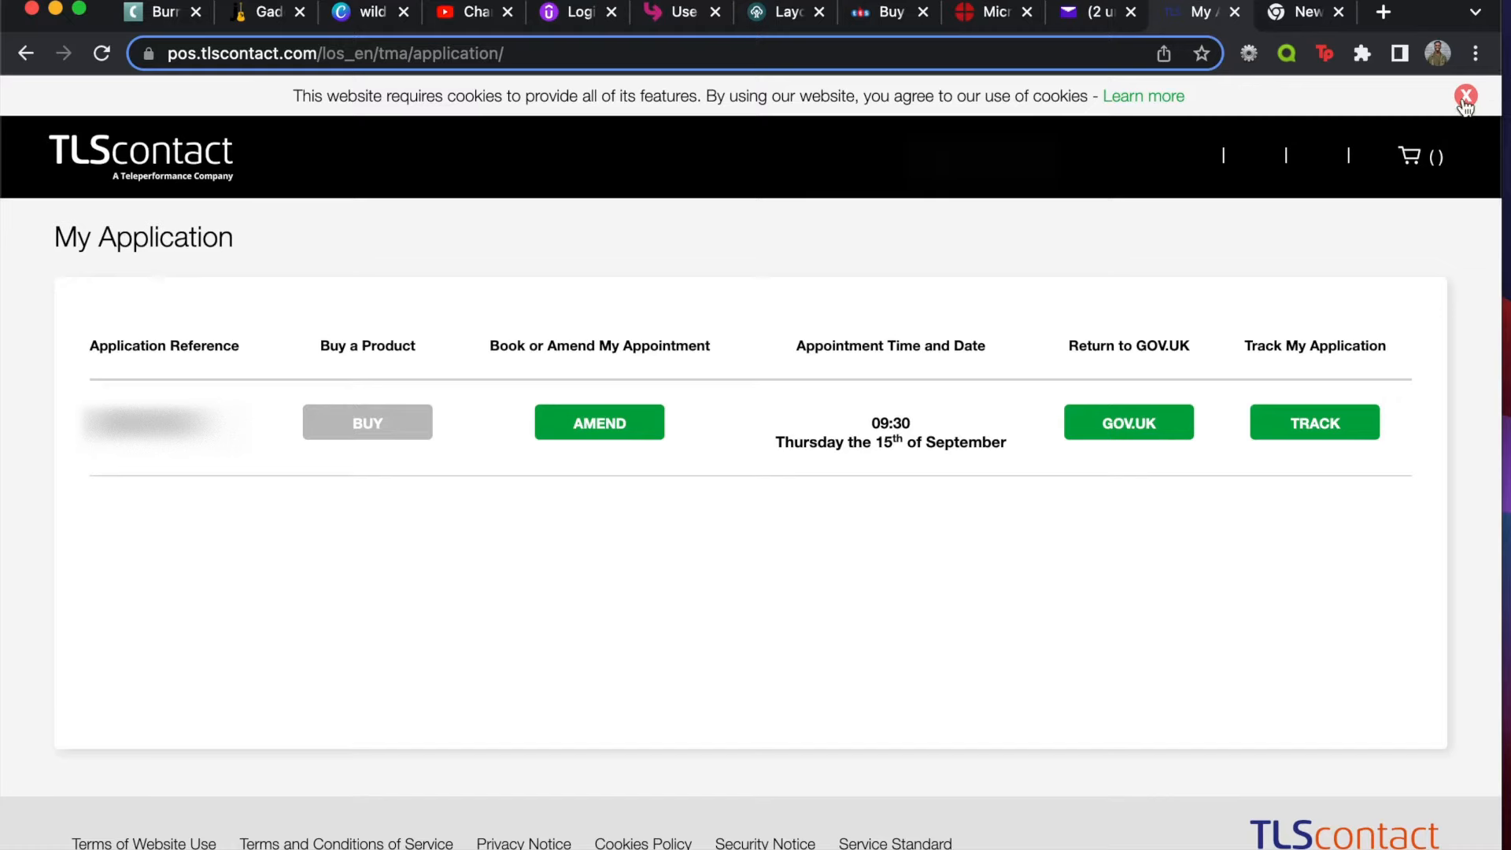
left_click(1465, 98)
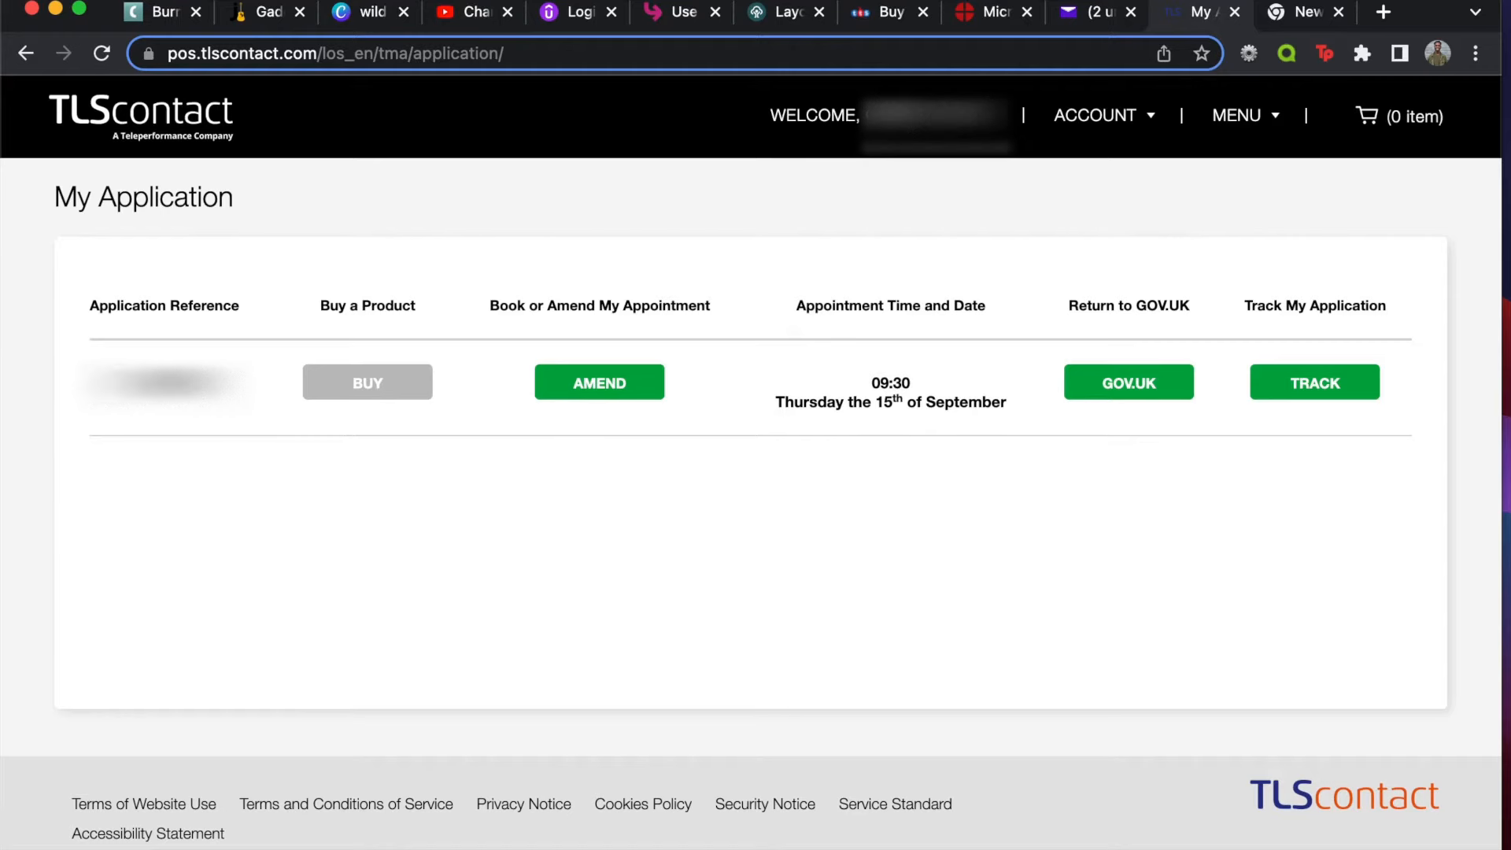
mouse_move(457, 434)
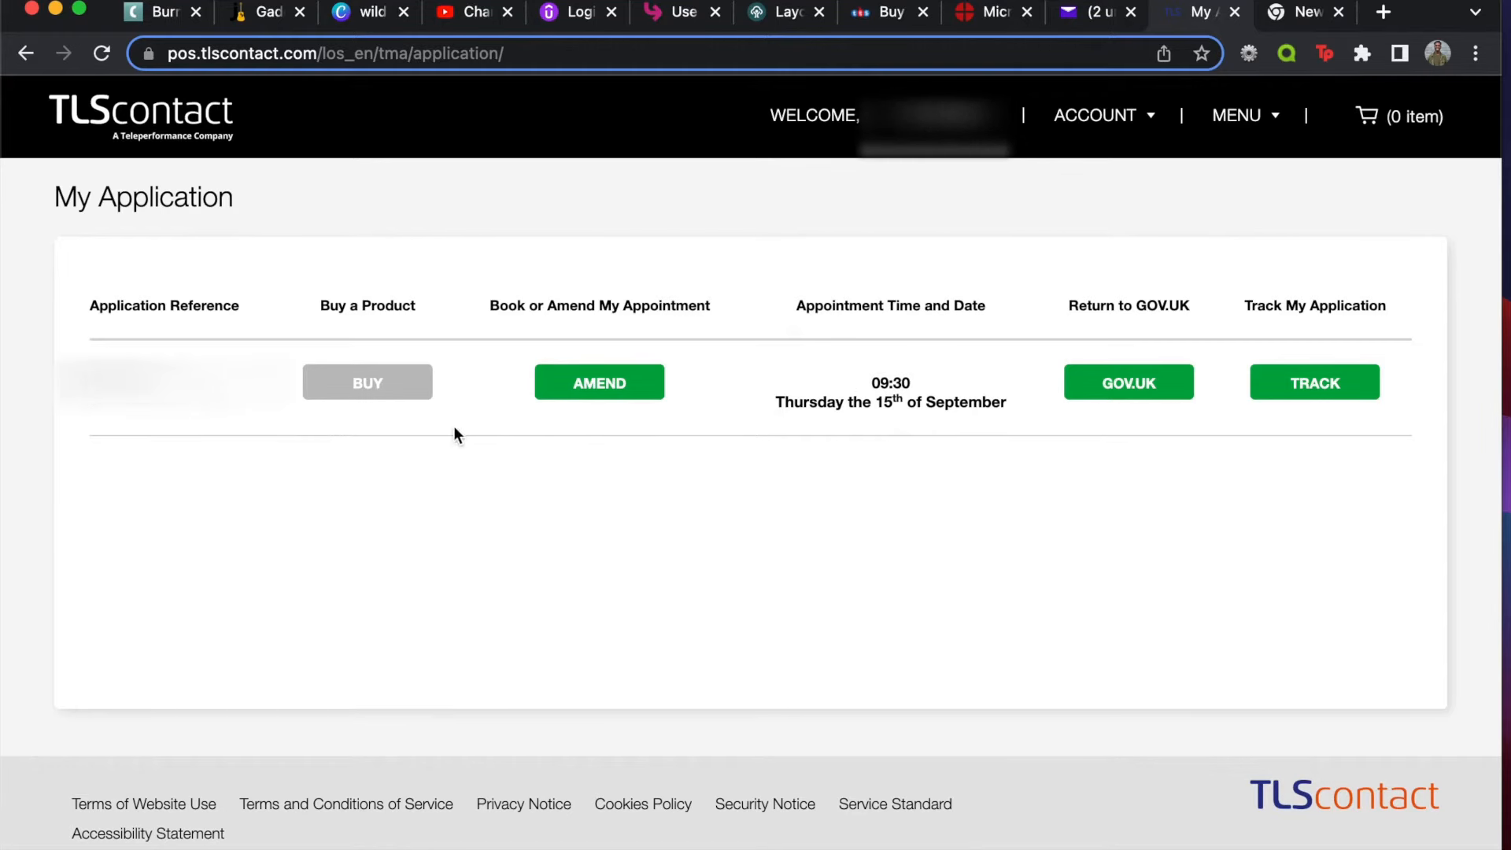
scroll("down", 3)
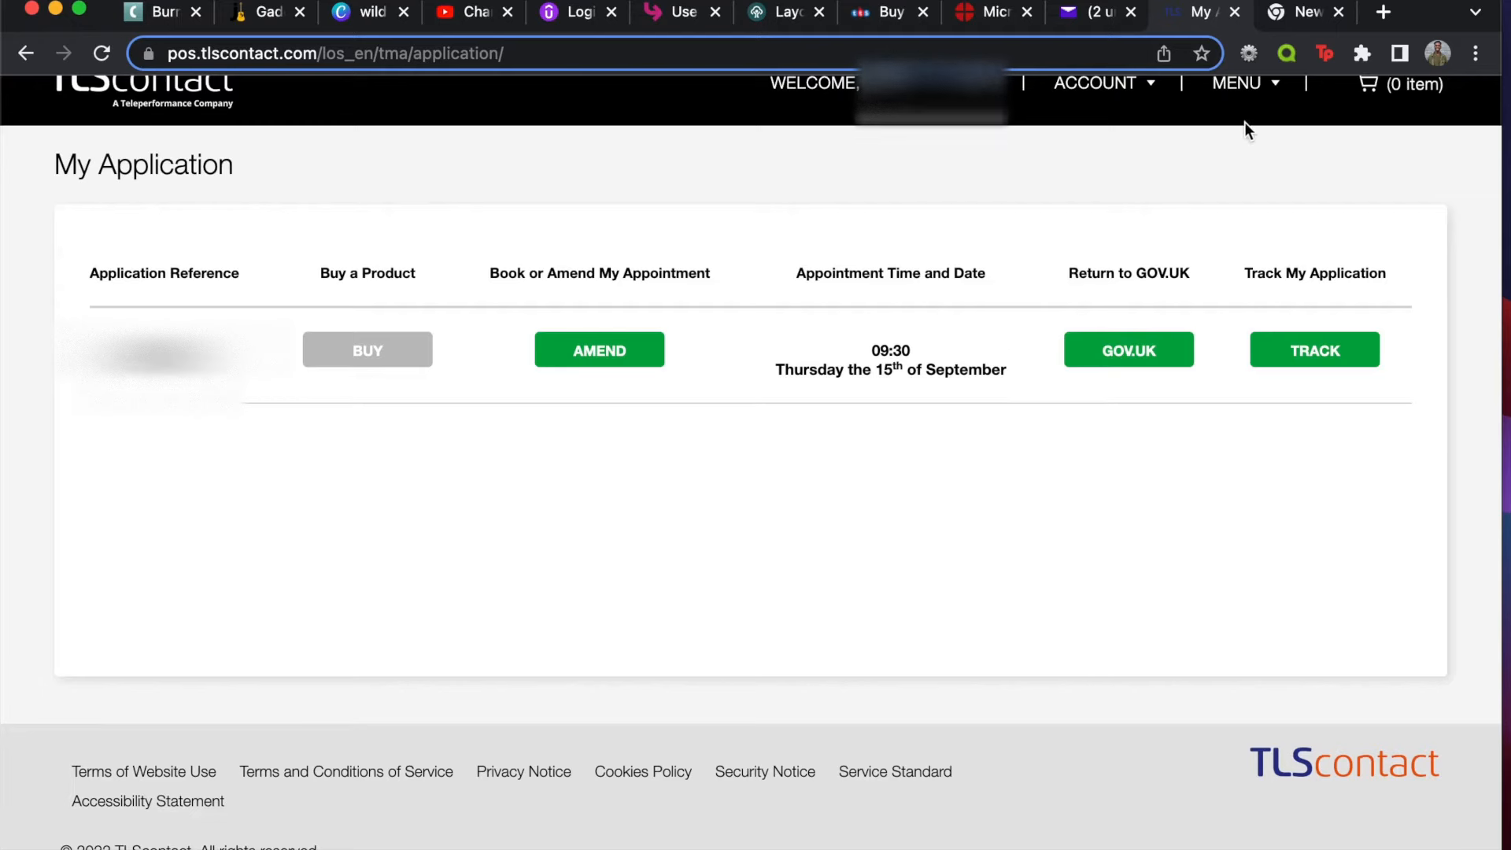
mouse_move(1257, 114)
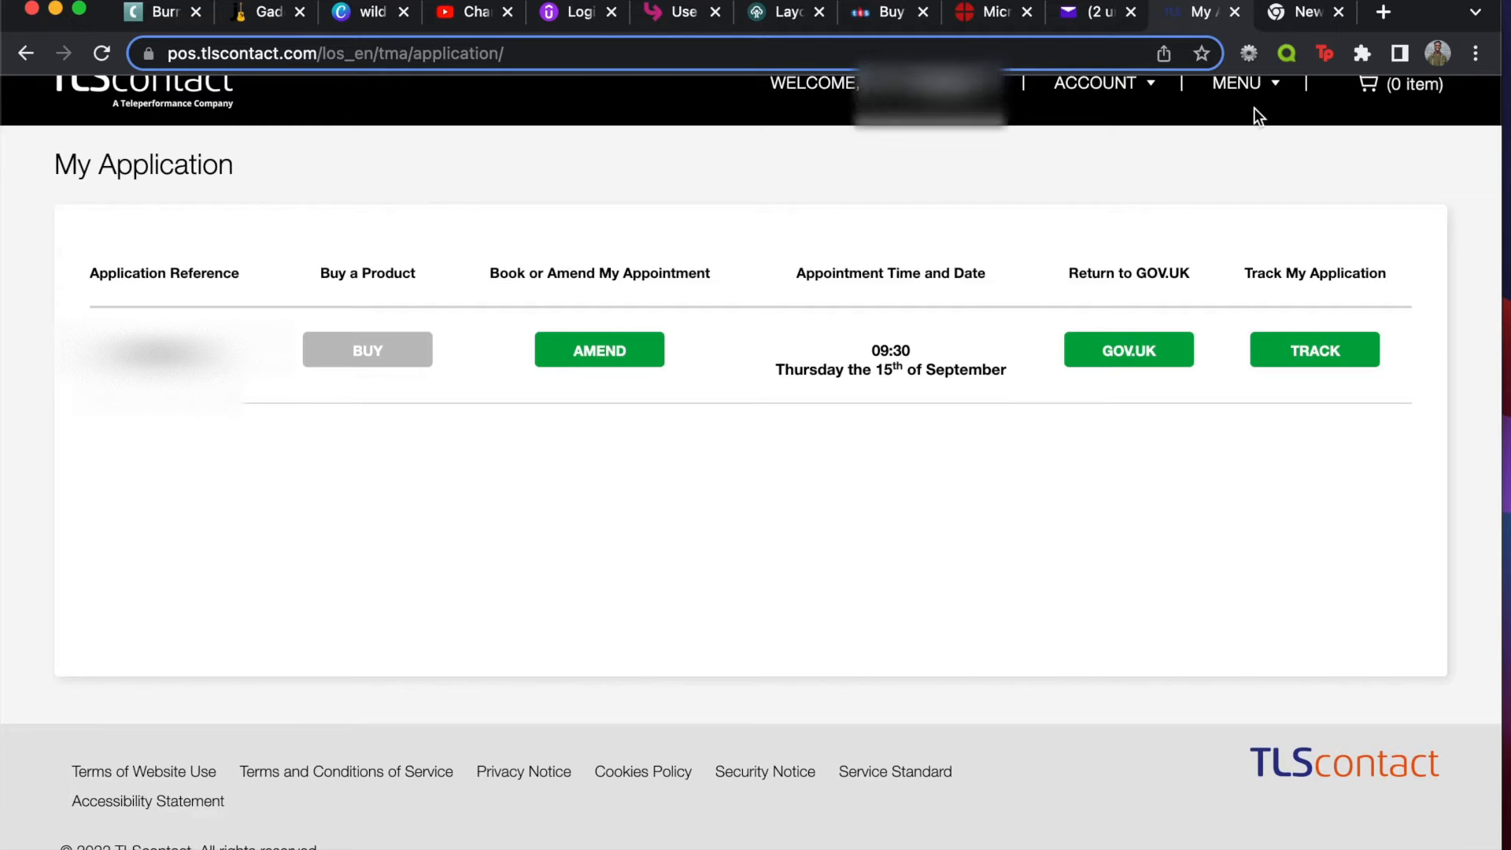
mouse_move(1271, 74)
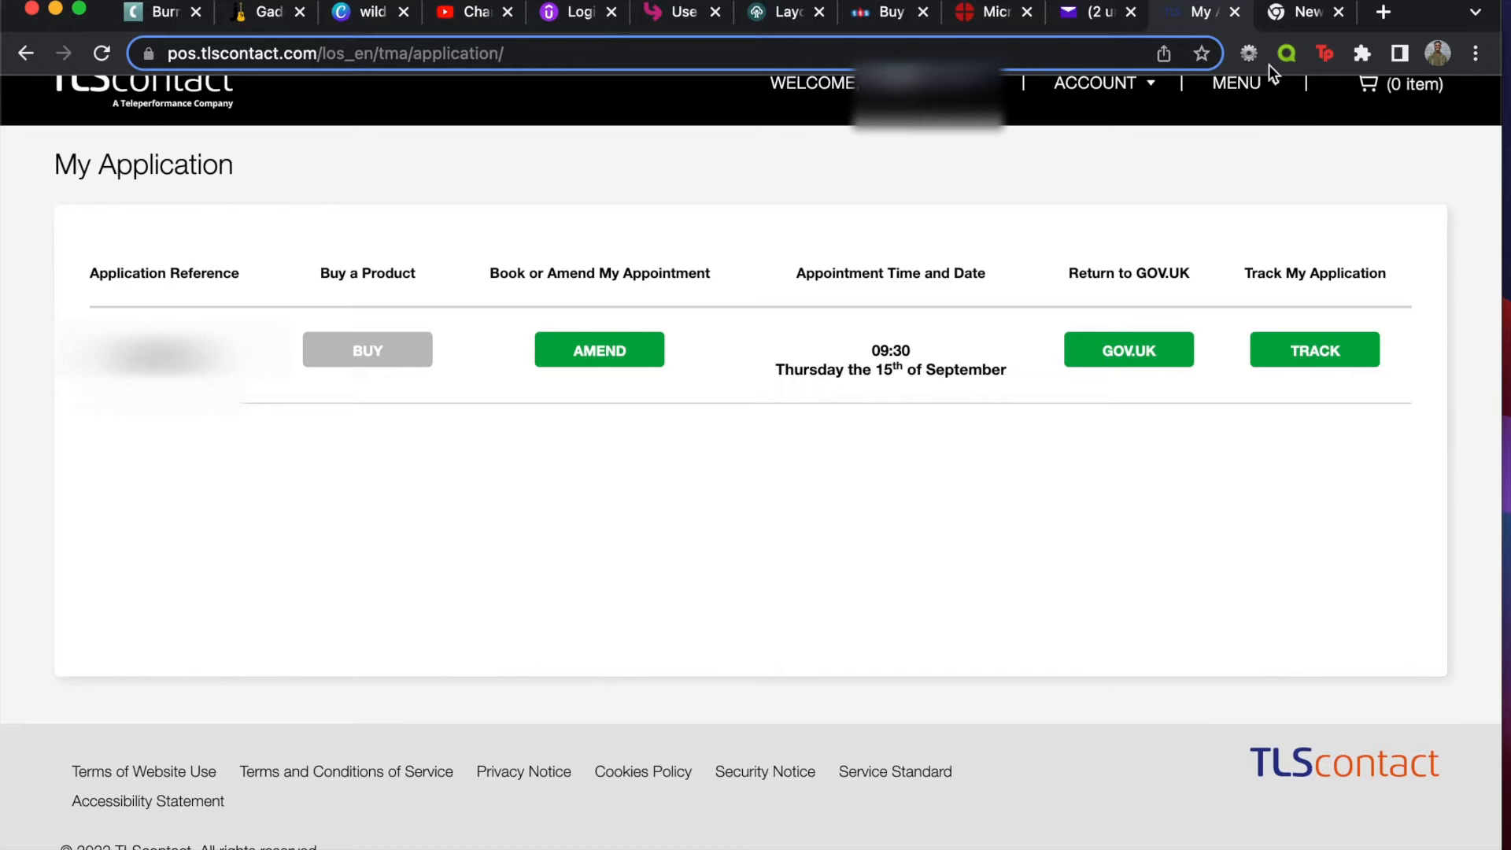
mouse_move(1302, 21)
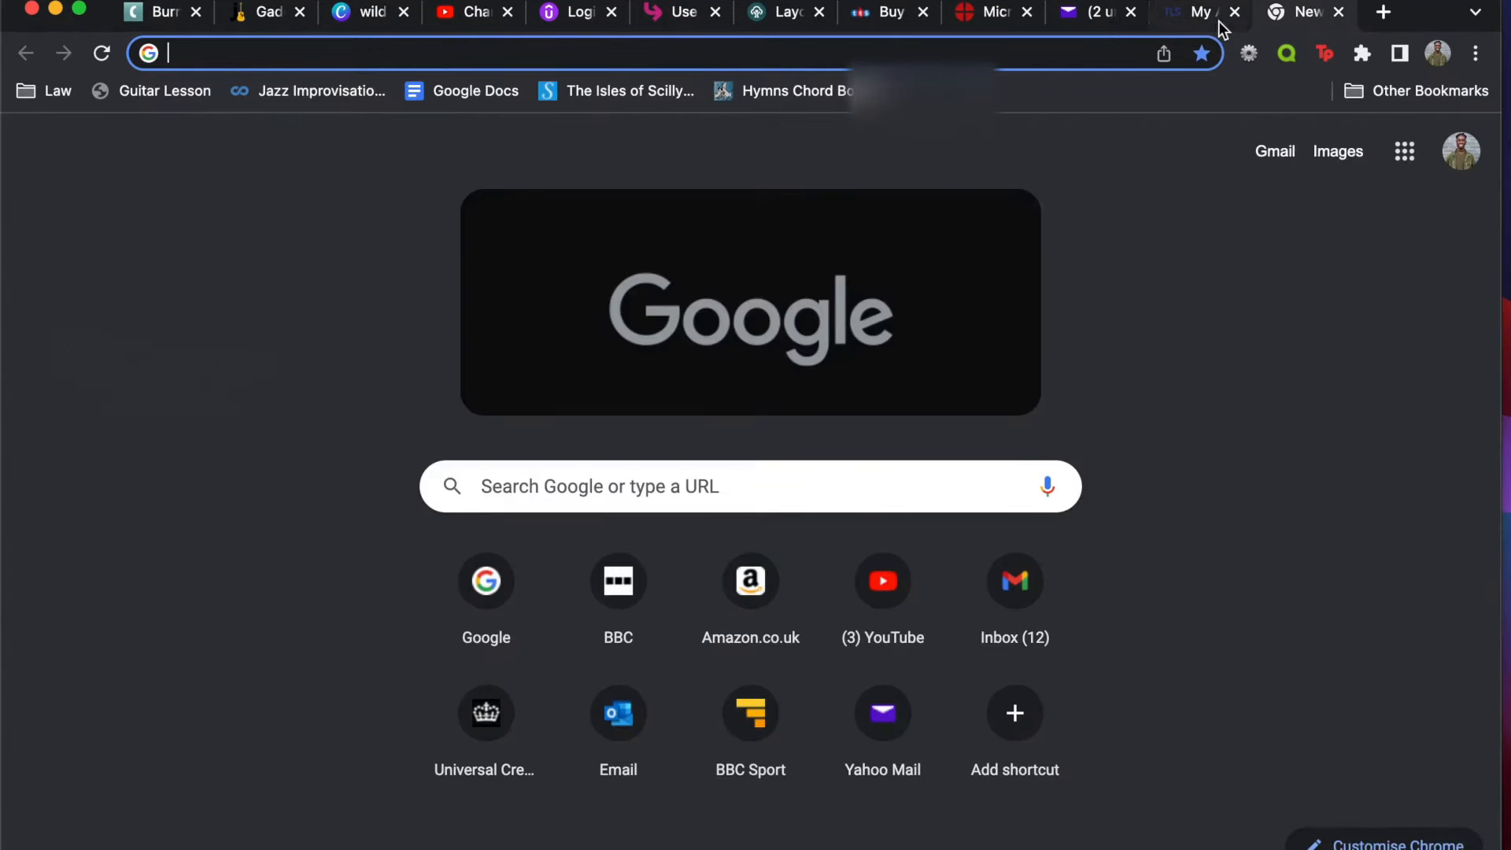
- Begin entering selfupload.visas-uk.tlscontact.com in the address bar
left_click(1199, 11)
type("self")
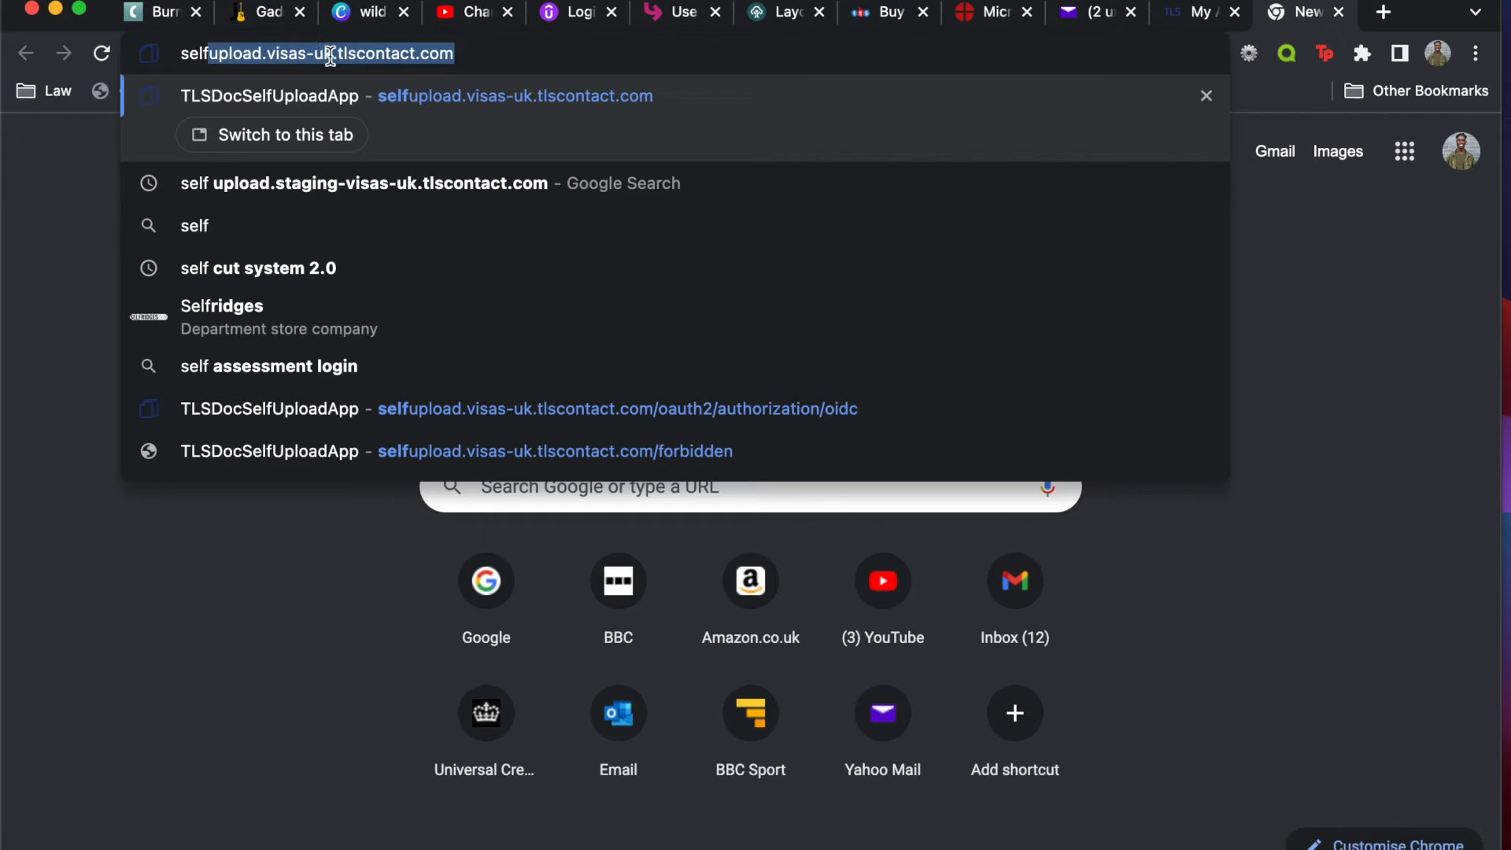
mouse_move(409, 54)
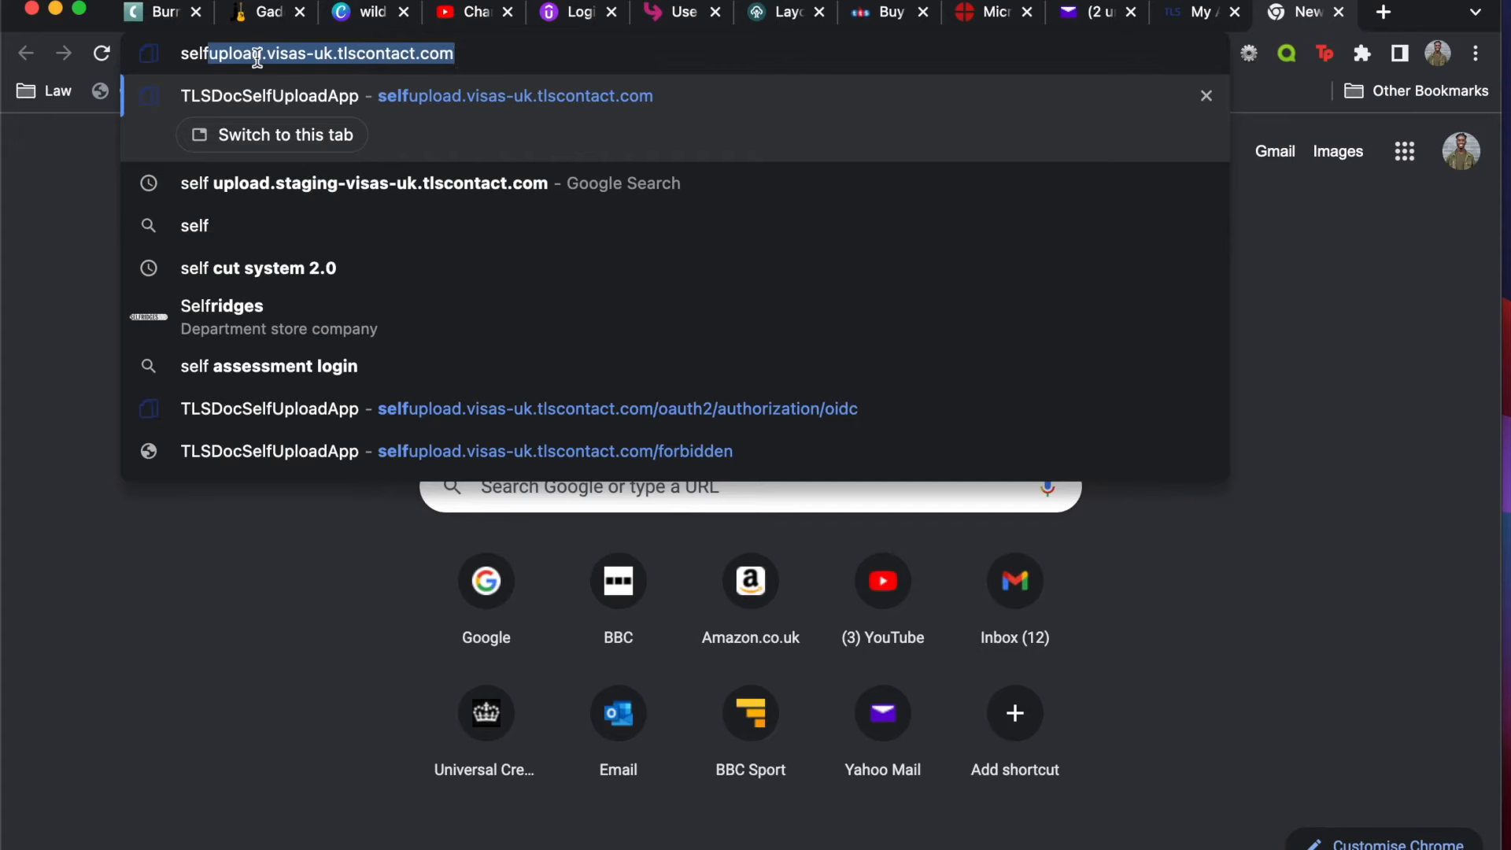
mouse_move(309, 54)
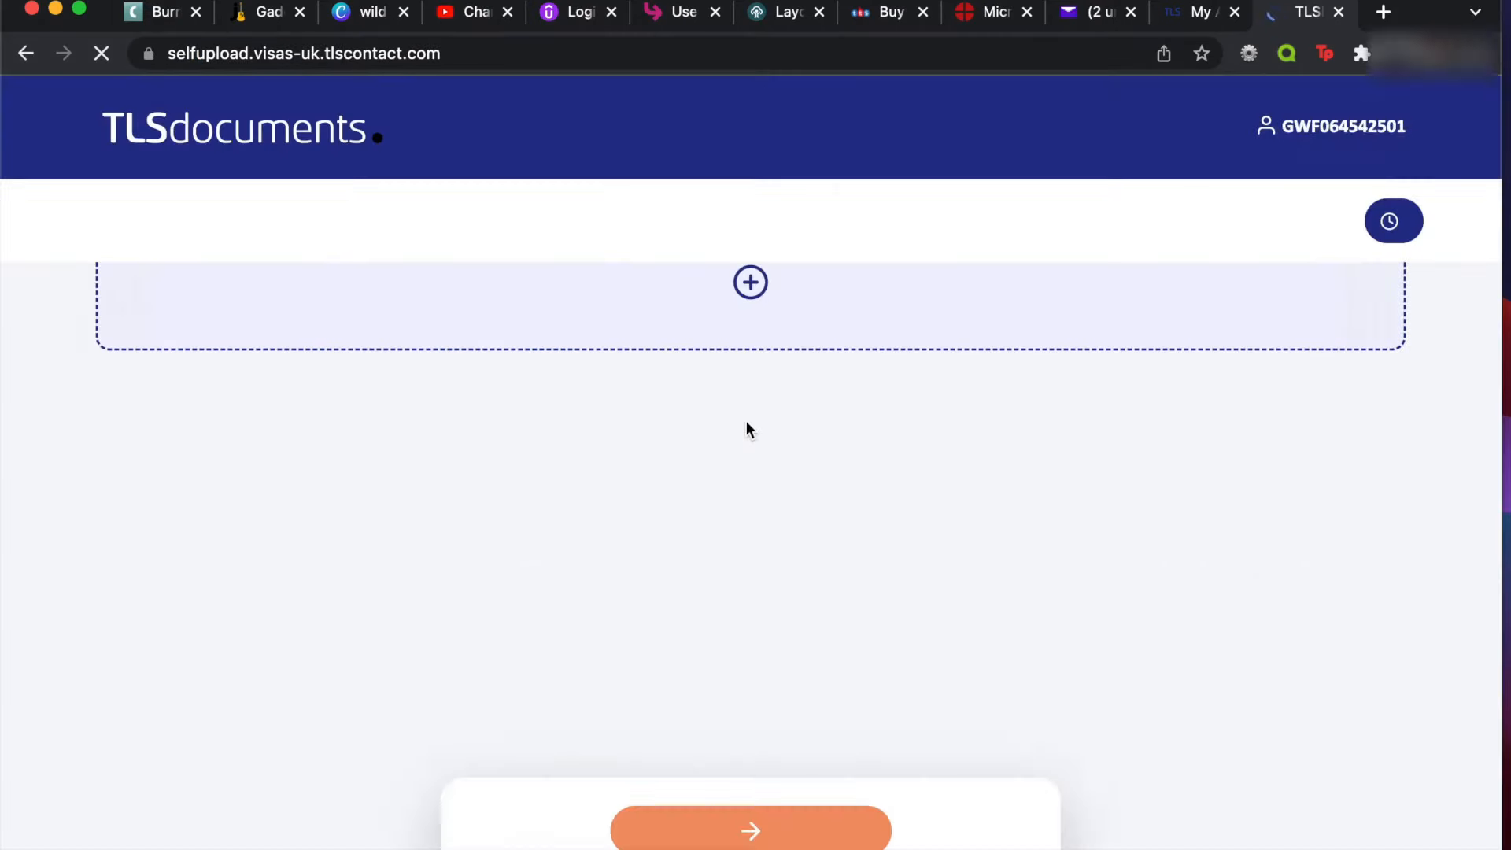
- Review the uploaded sponsor evidence PDF under Travel and Residency, then start a new tab
left_click(749, 829)
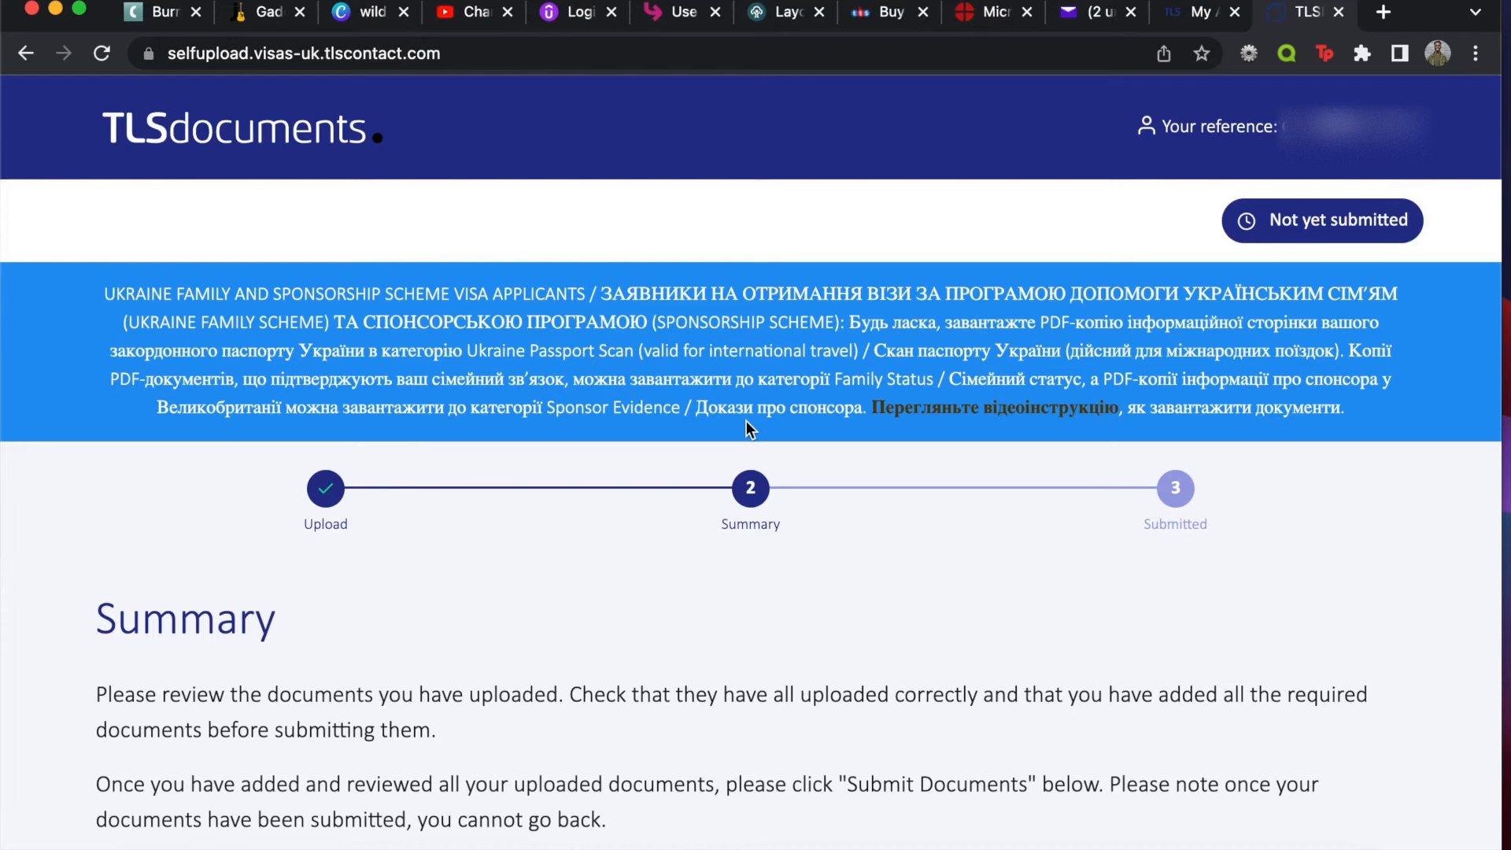
scroll("down", 3)
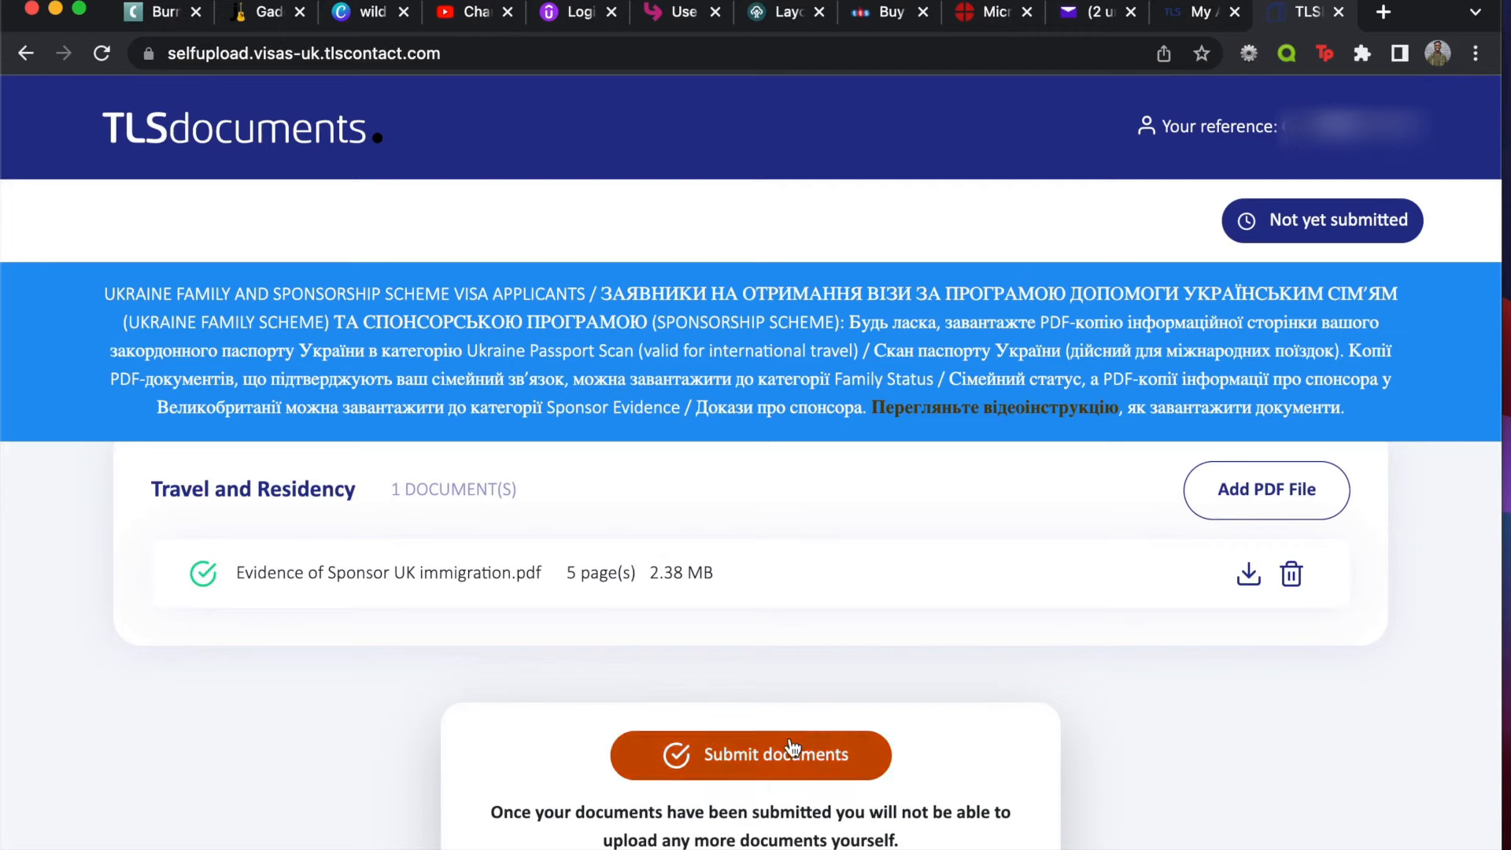
left_click(751, 754)
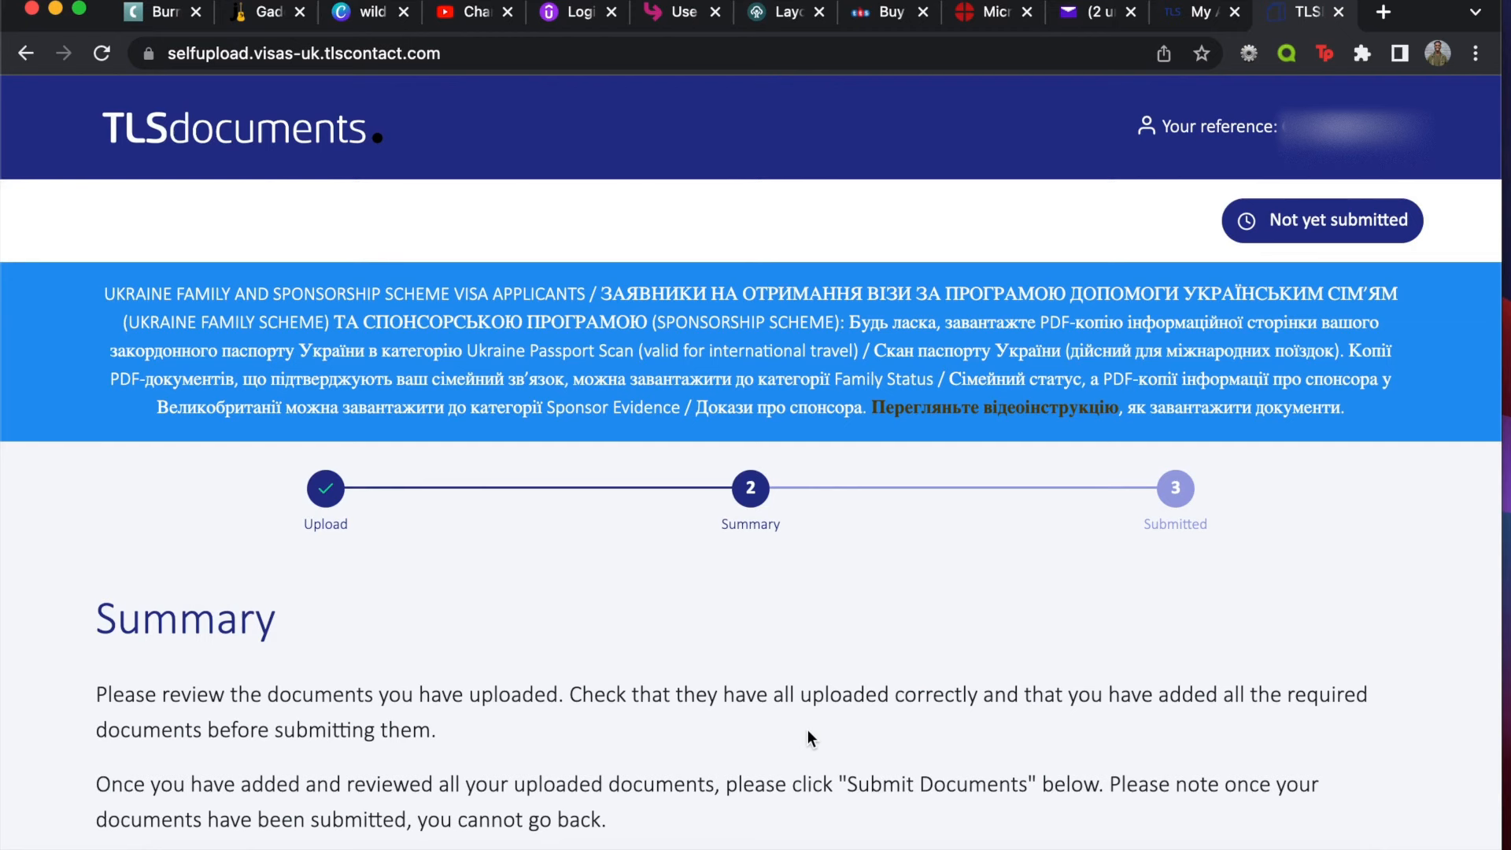
mouse_move(886, 588)
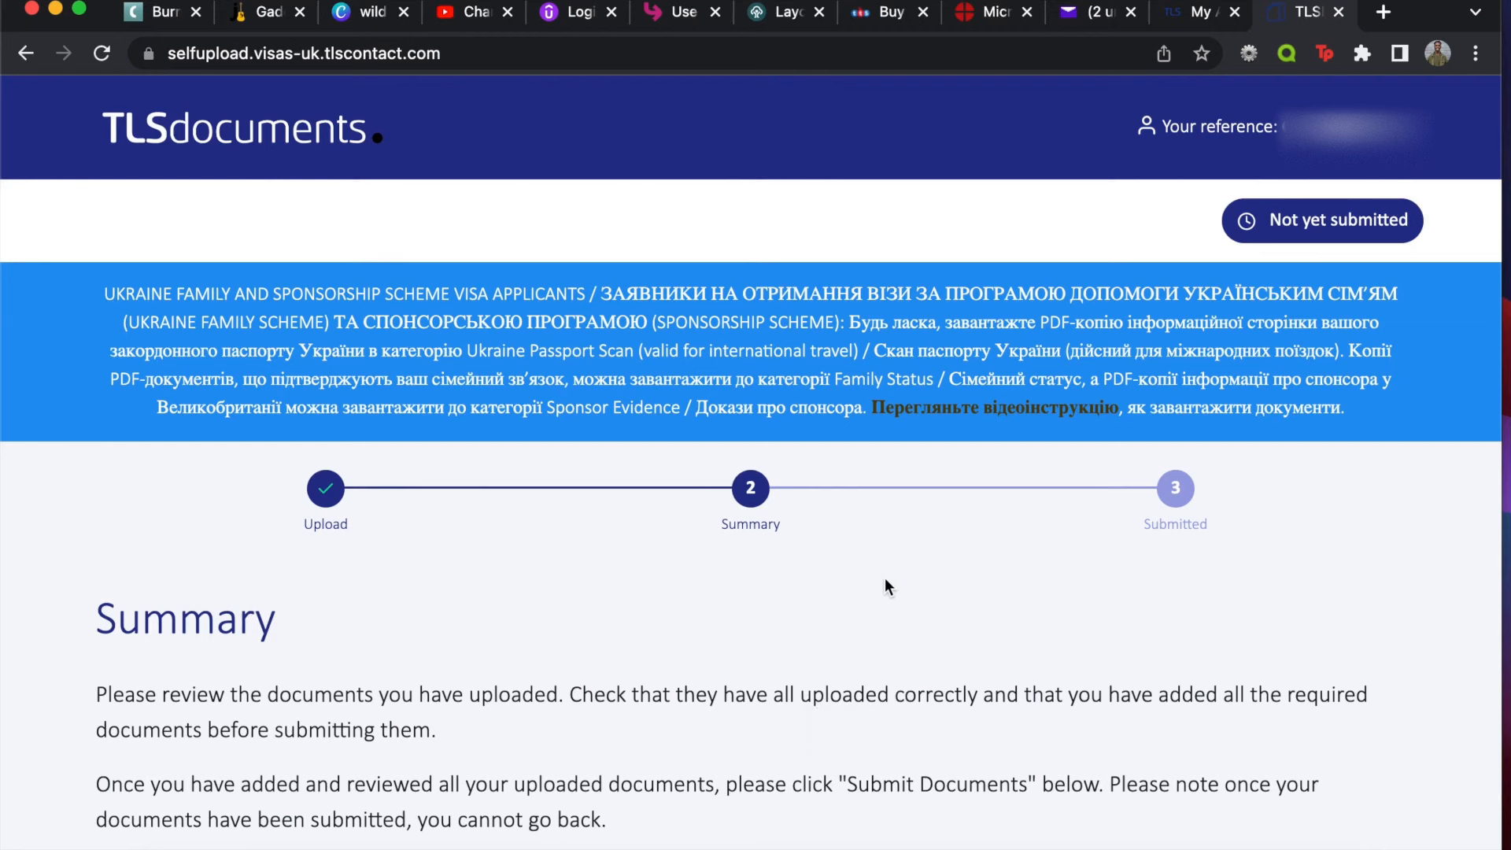
mouse_move(1382, 16)
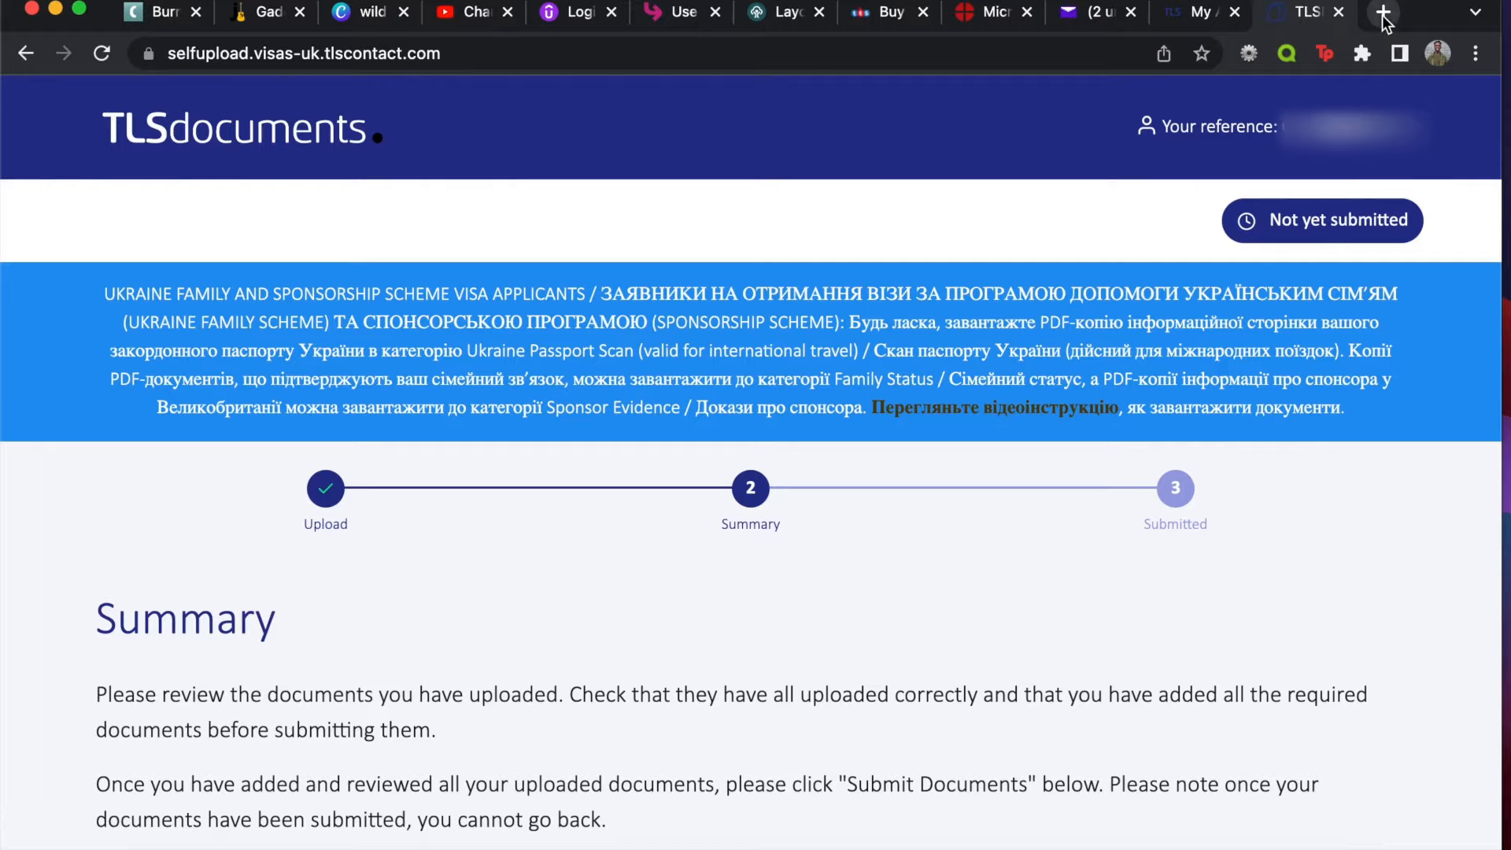
left_click(1380, 16)
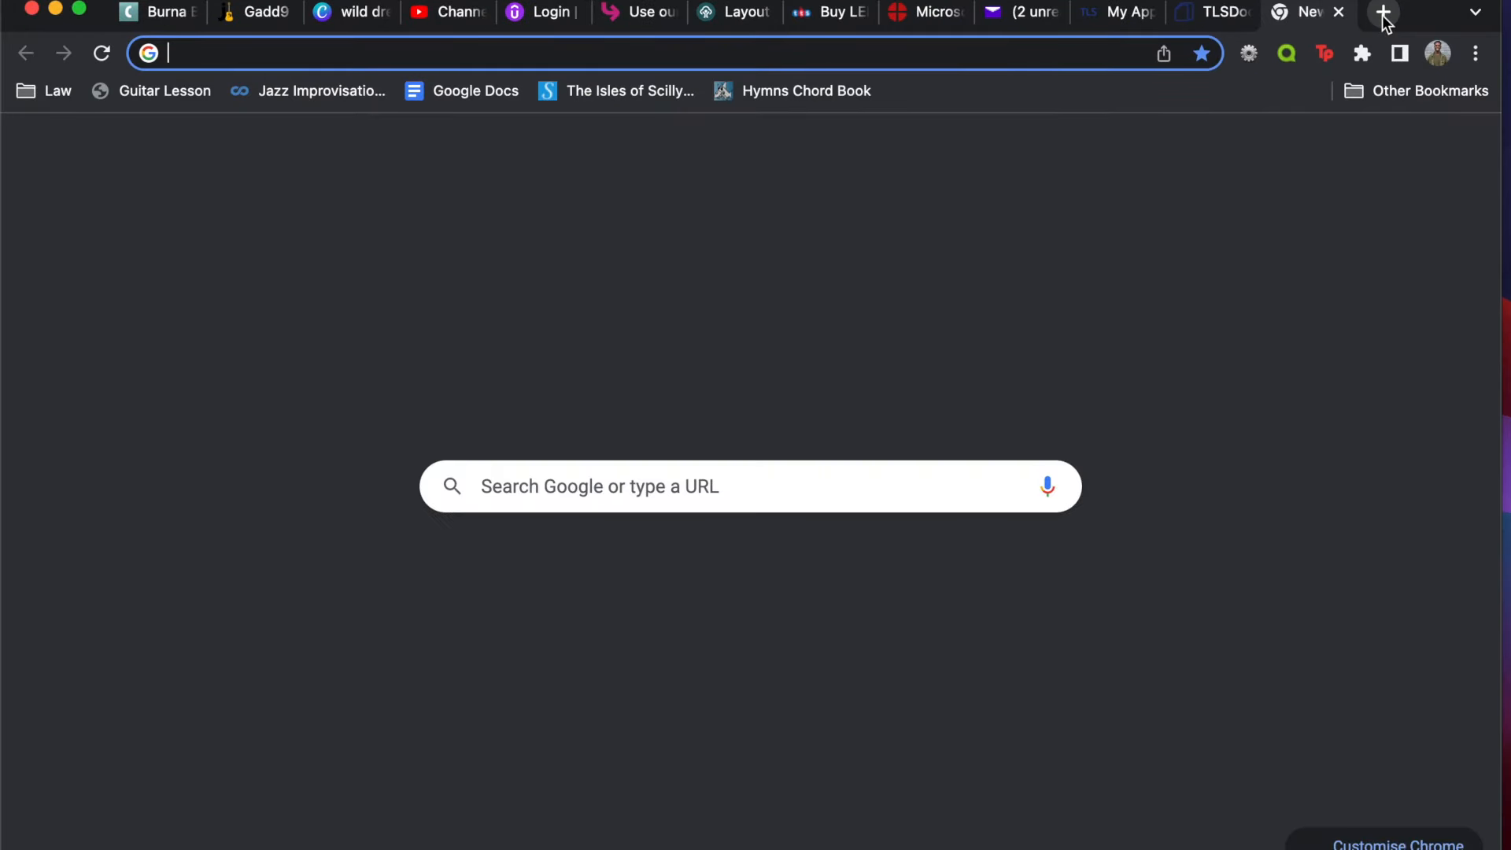